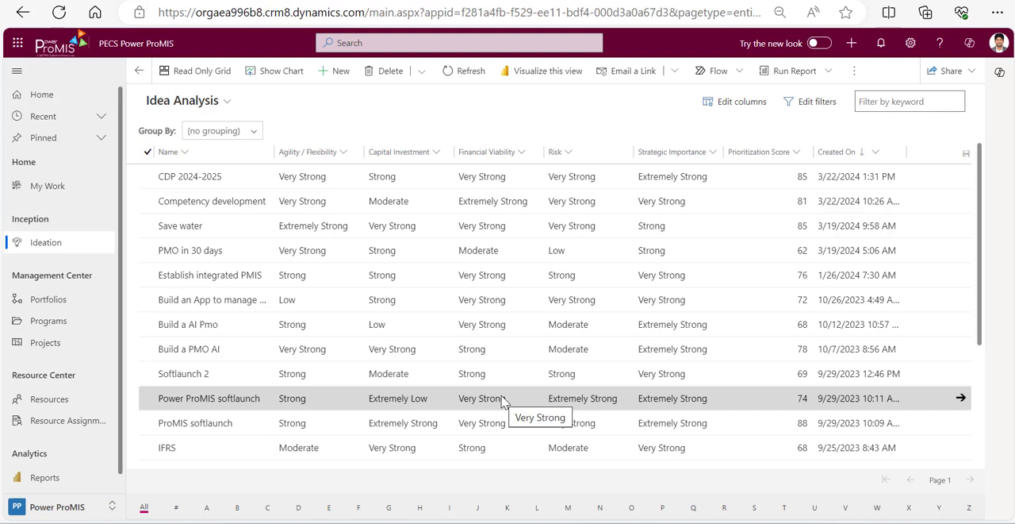
mouse_move(119, 307)
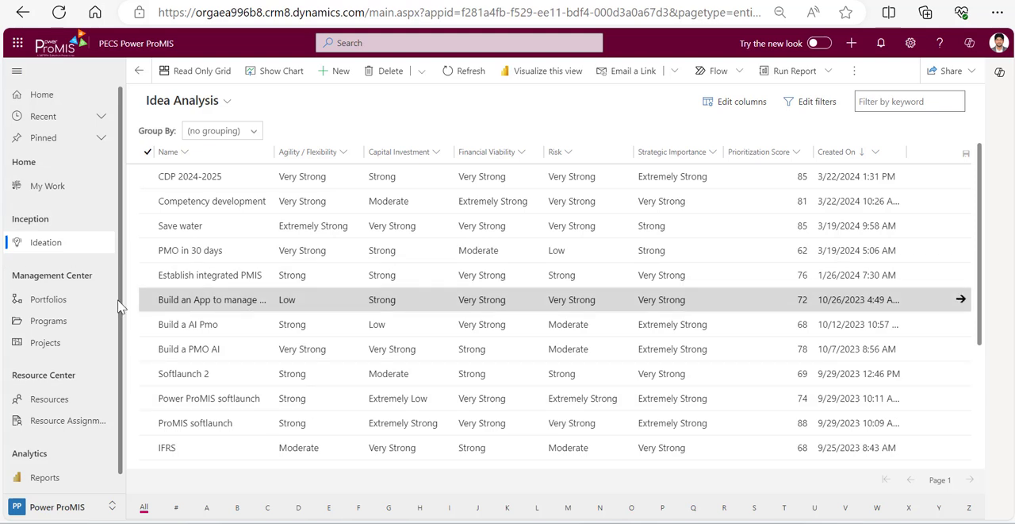
mouse_move(188, 323)
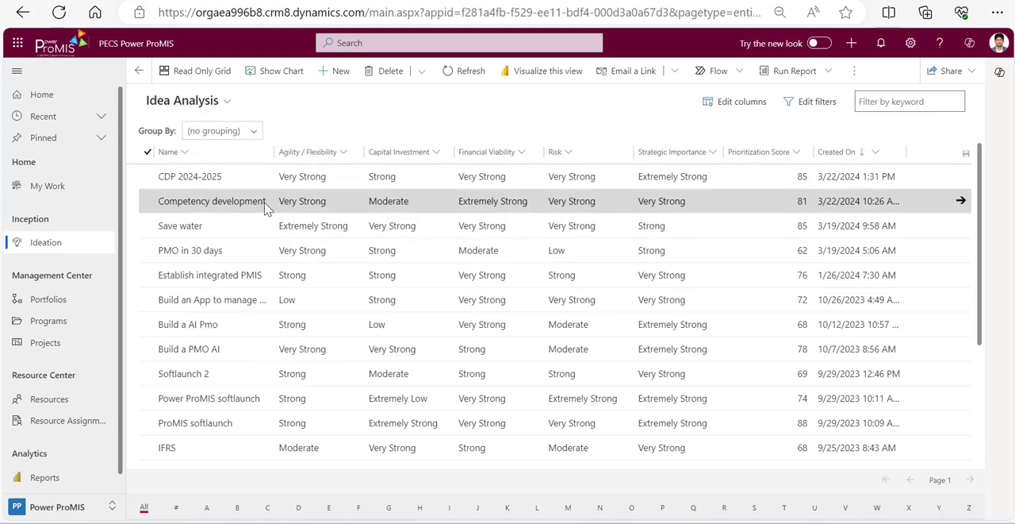
mouse_move(213, 201)
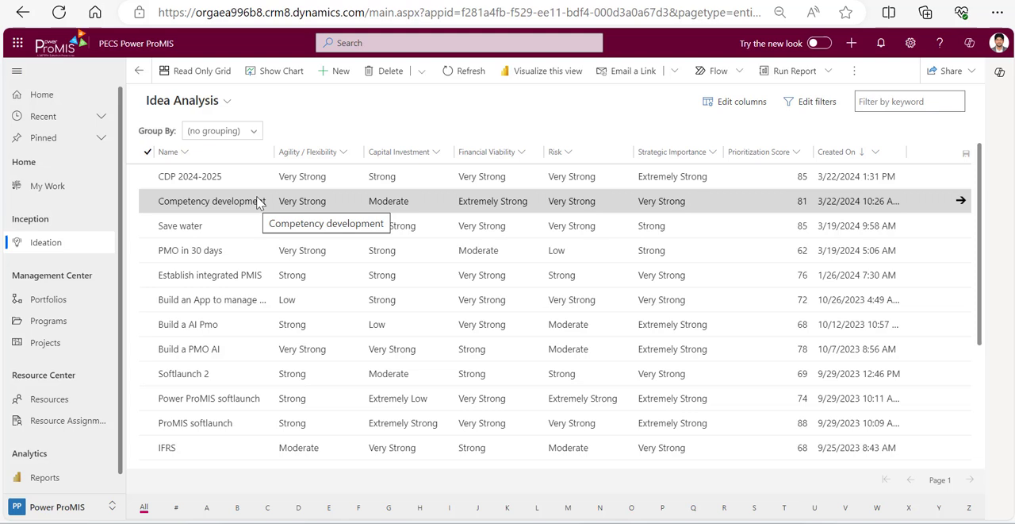
mouse_move(60, 246)
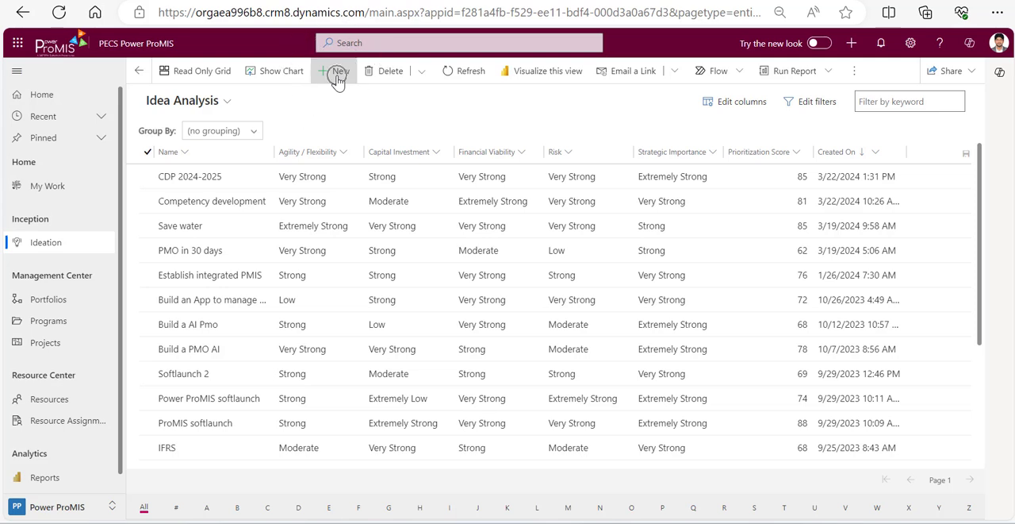
Create a new idea 'Digital Transformation' with description 'Implement an ERP solution' in the org
click(333, 70)
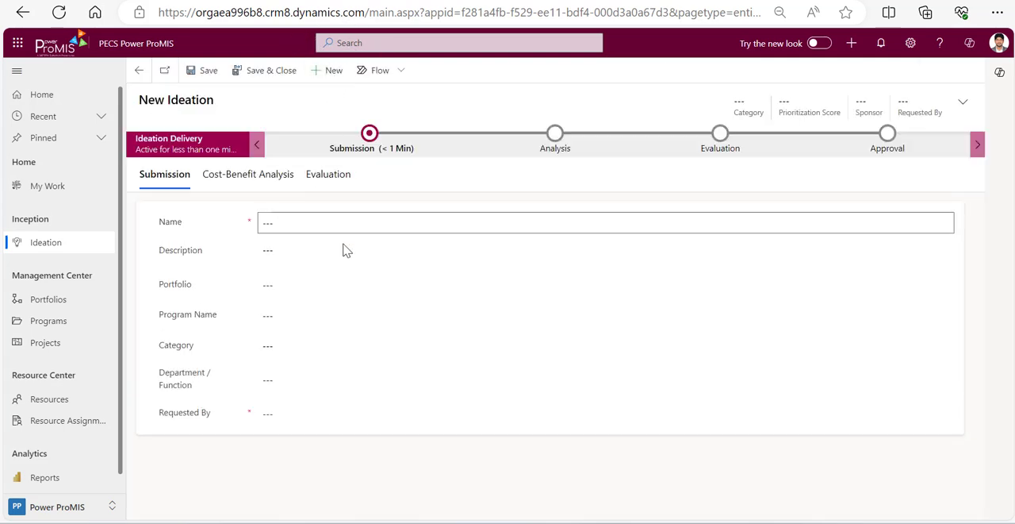
click(607, 222)
text(Digital Transformation)
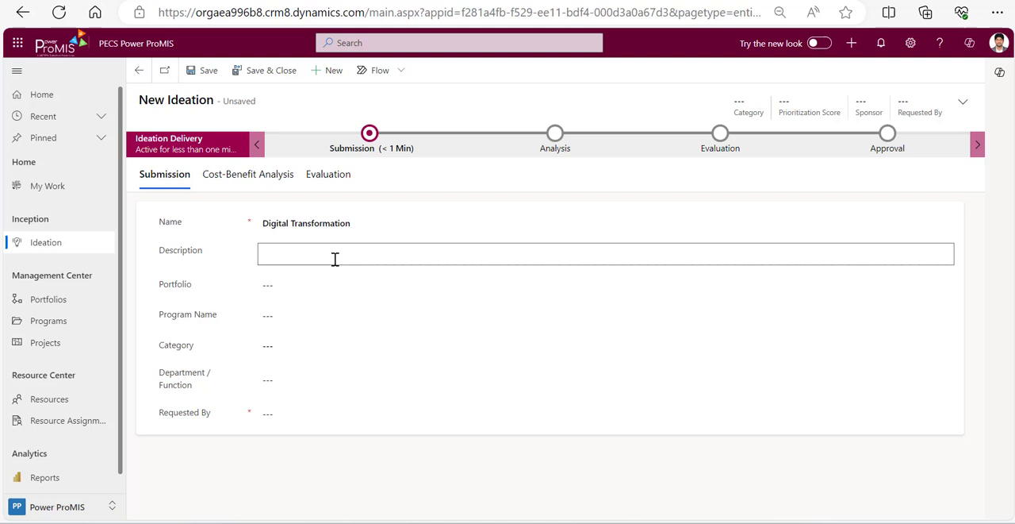
text(Imp)
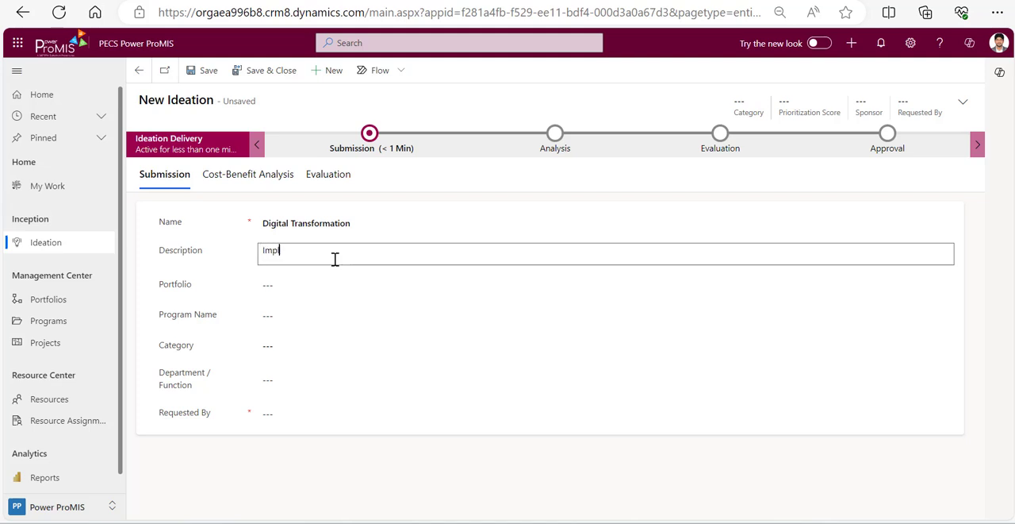
text(lement)
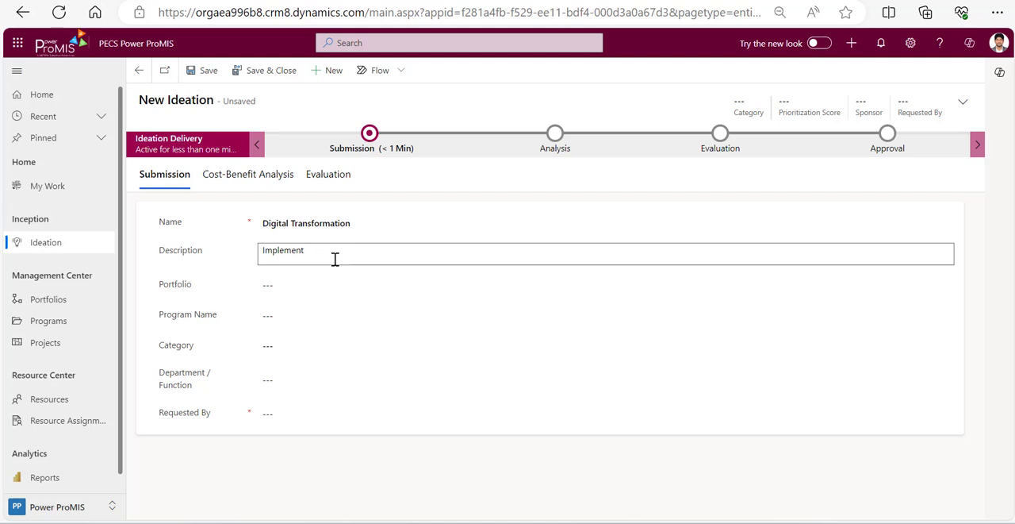
text(an ERP)
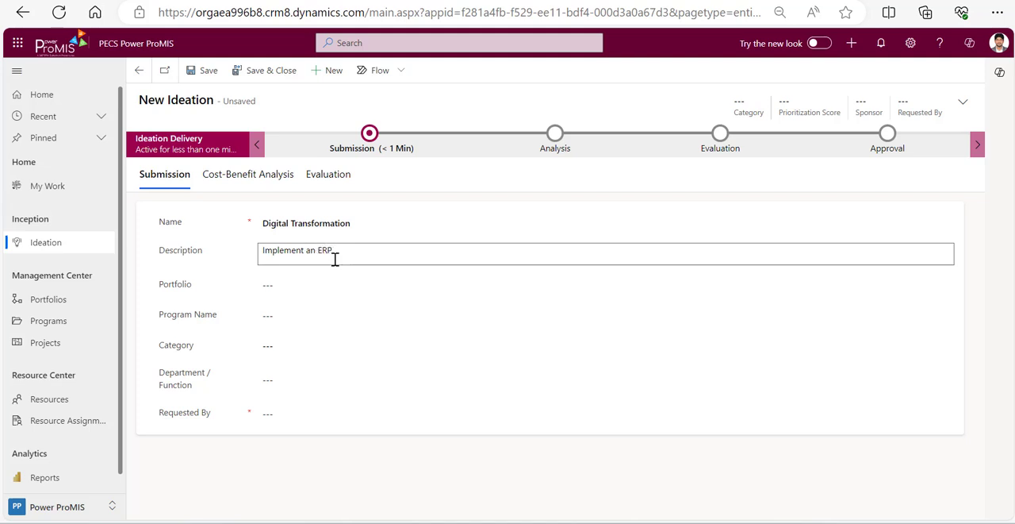
text(solution in the)
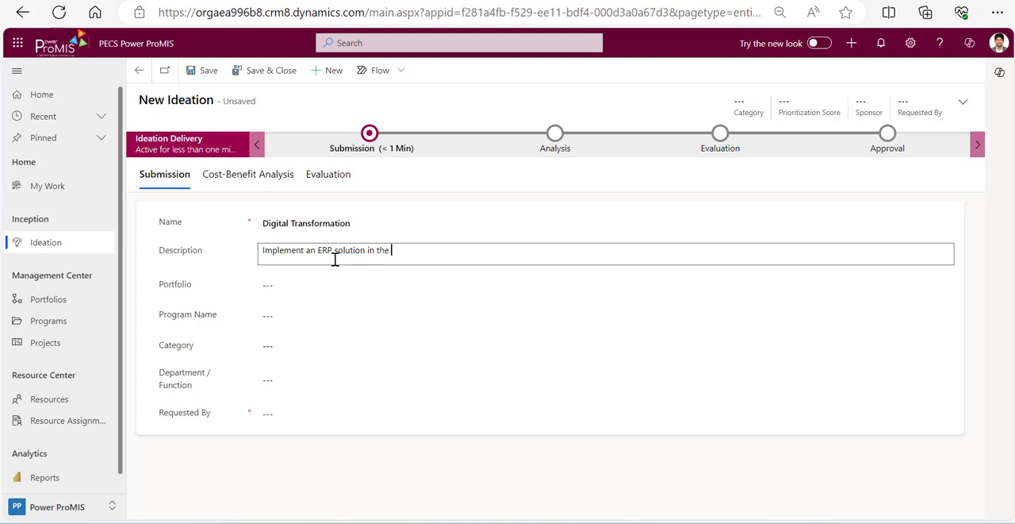
text(org)
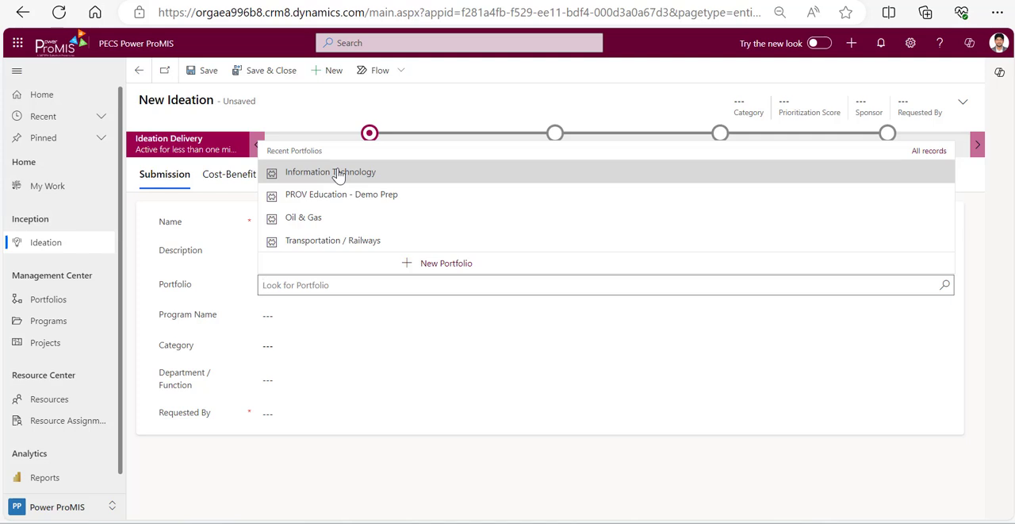
click(330, 171)
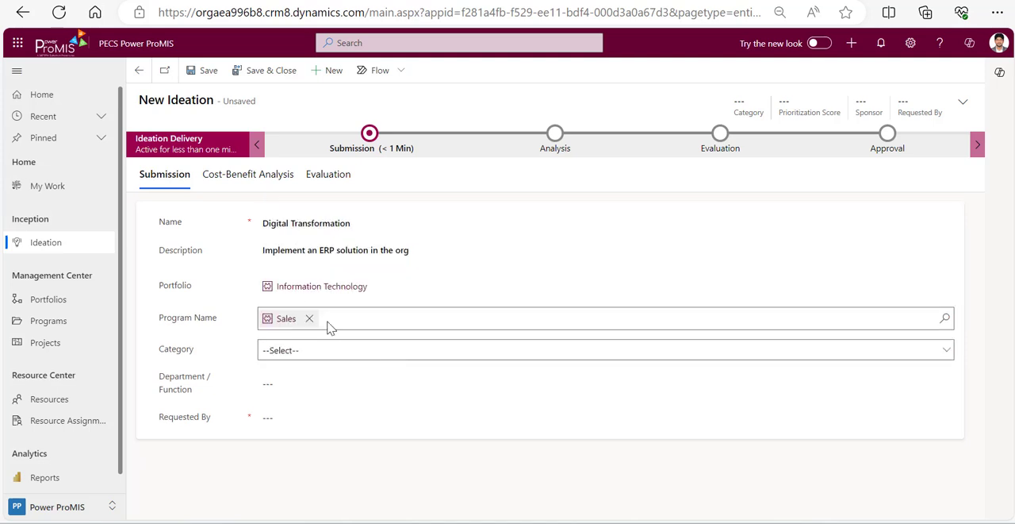
click(606, 350)
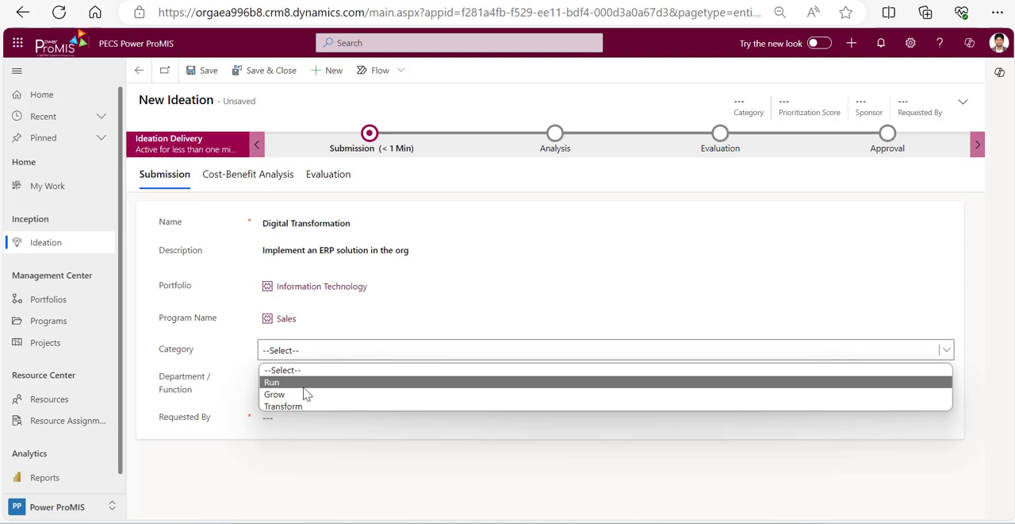
mouse_move(318, 388)
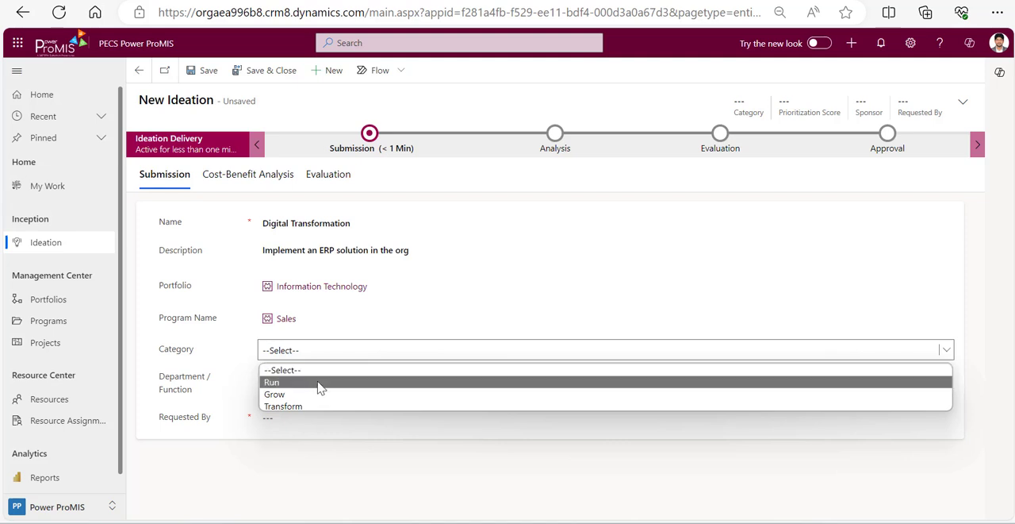
mouse_move(303, 388)
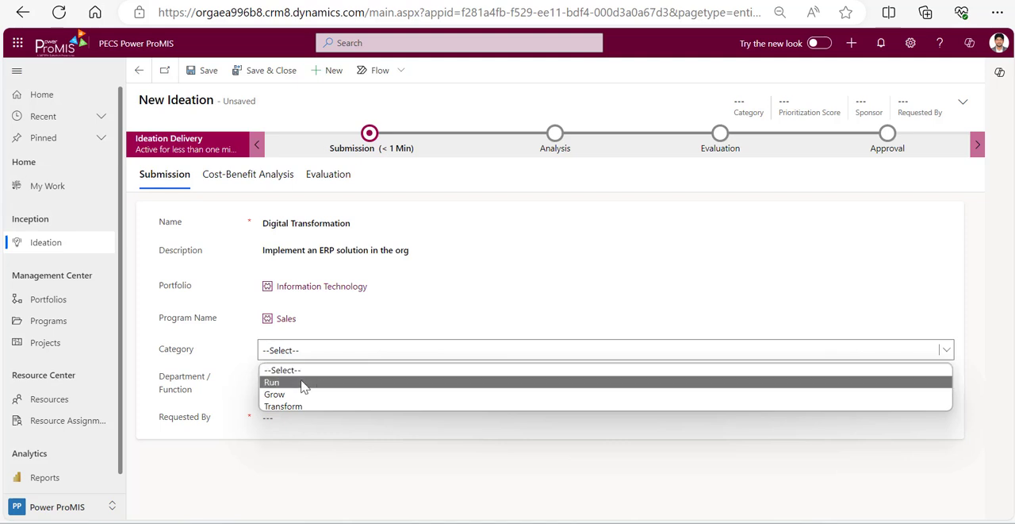
mouse_move(306, 394)
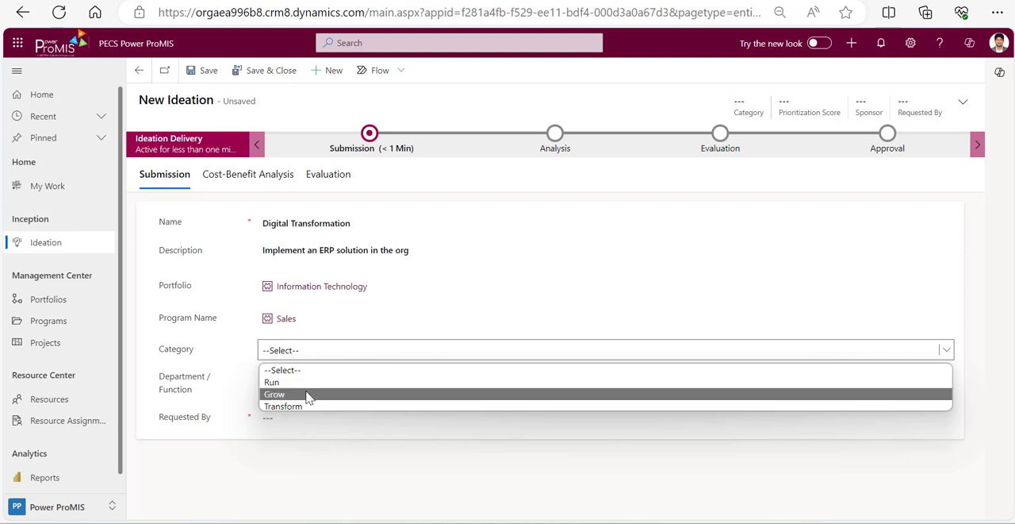
click(283, 405)
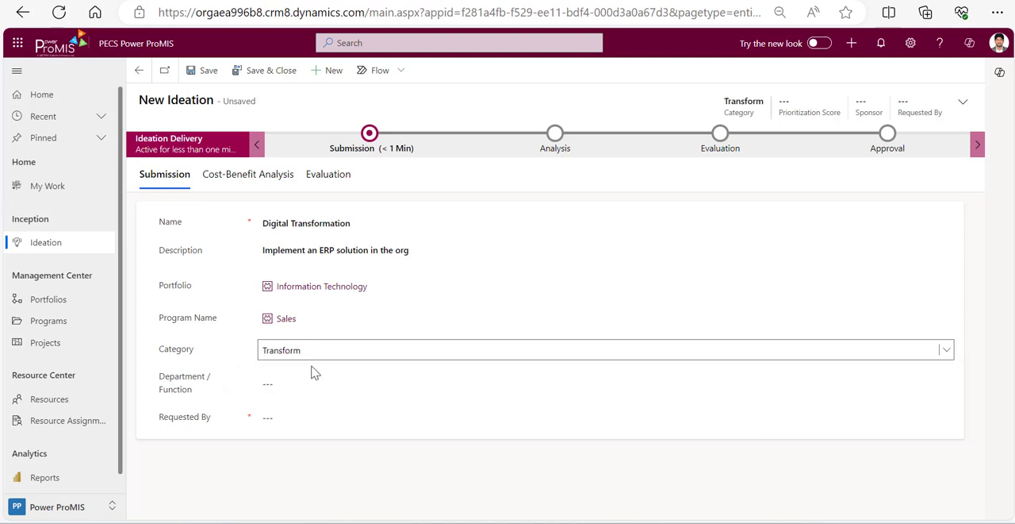
click(317, 384)
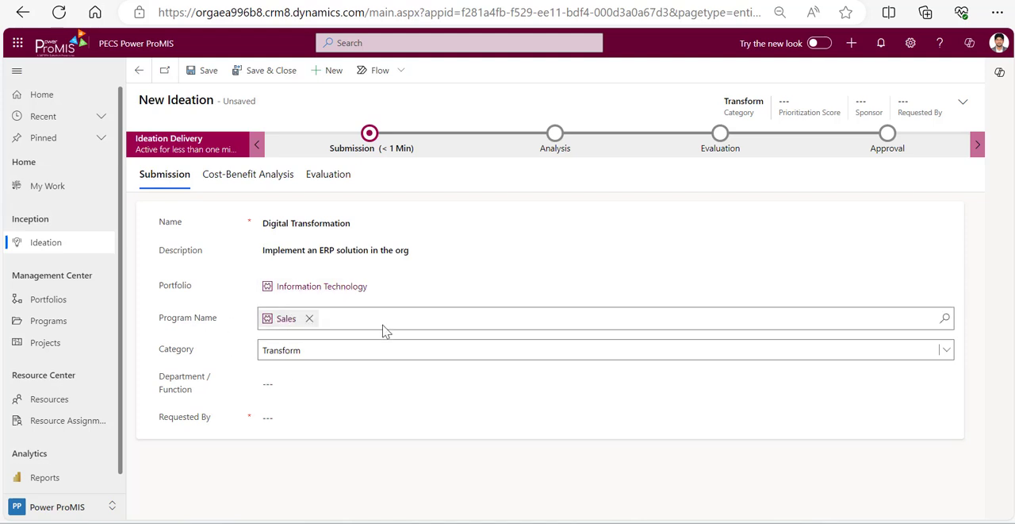
mouse_move(197, 356)
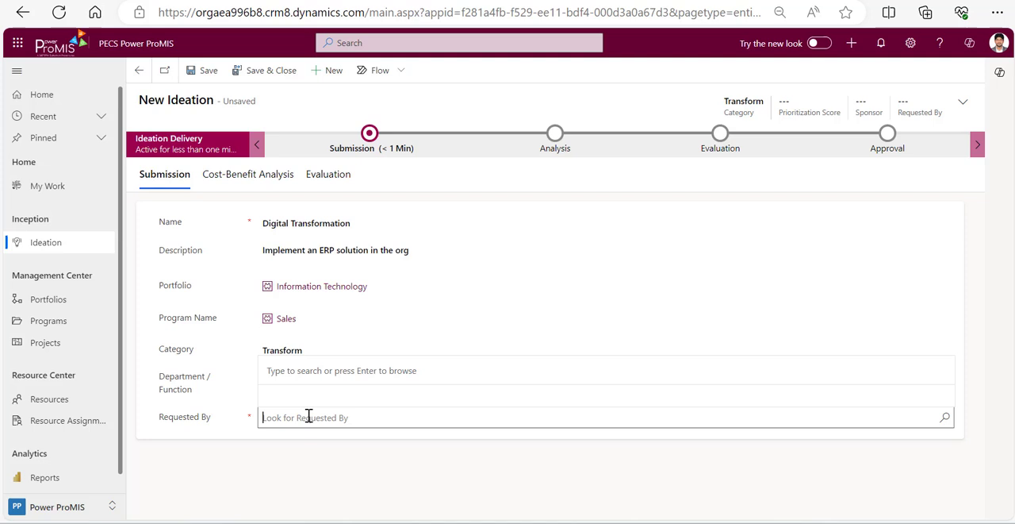
text(samu)
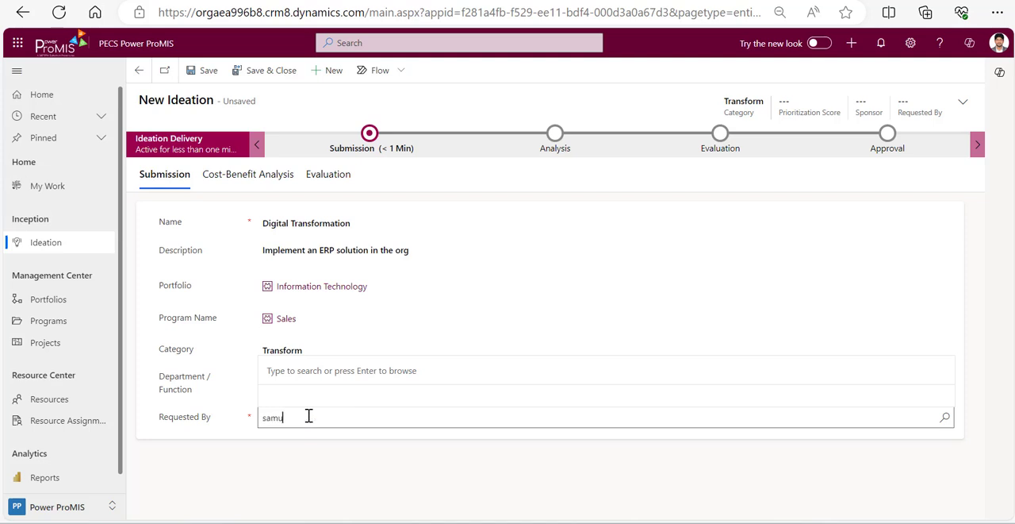
text(samu)
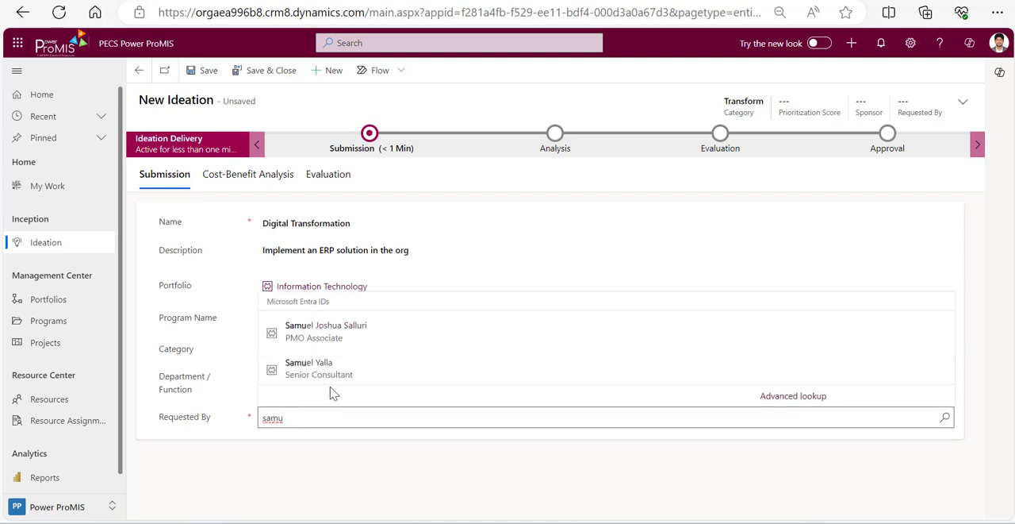
click(309, 367)
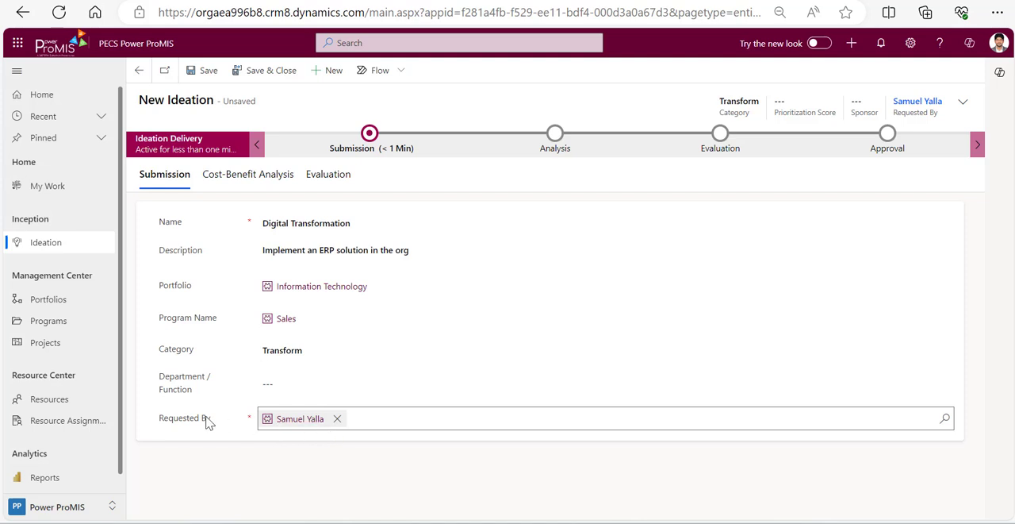
mouse_move(389, 424)
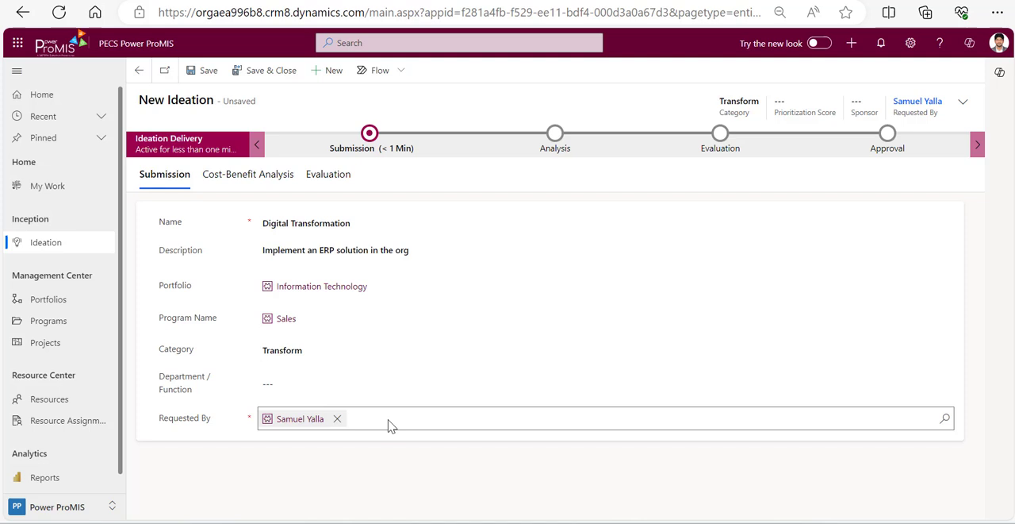
mouse_move(346, 429)
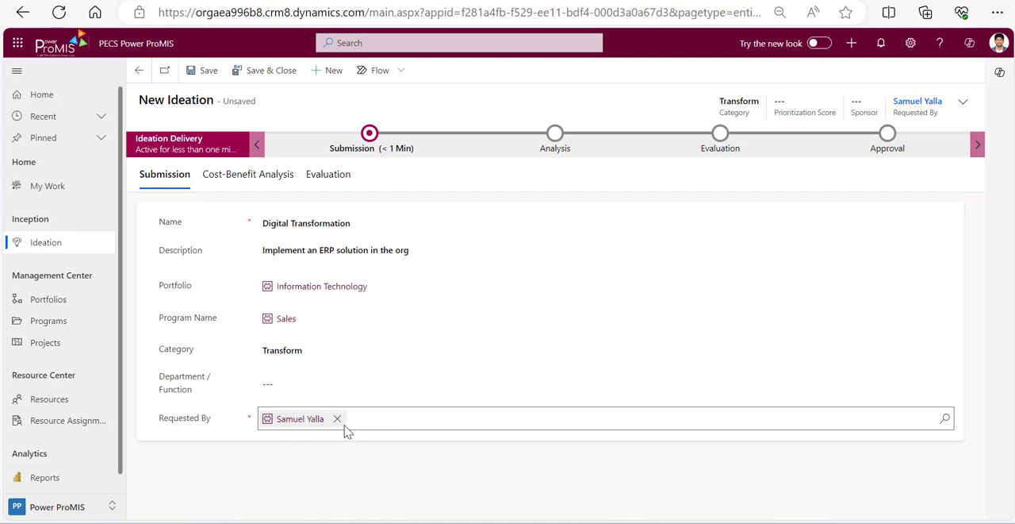
mouse_move(381, 422)
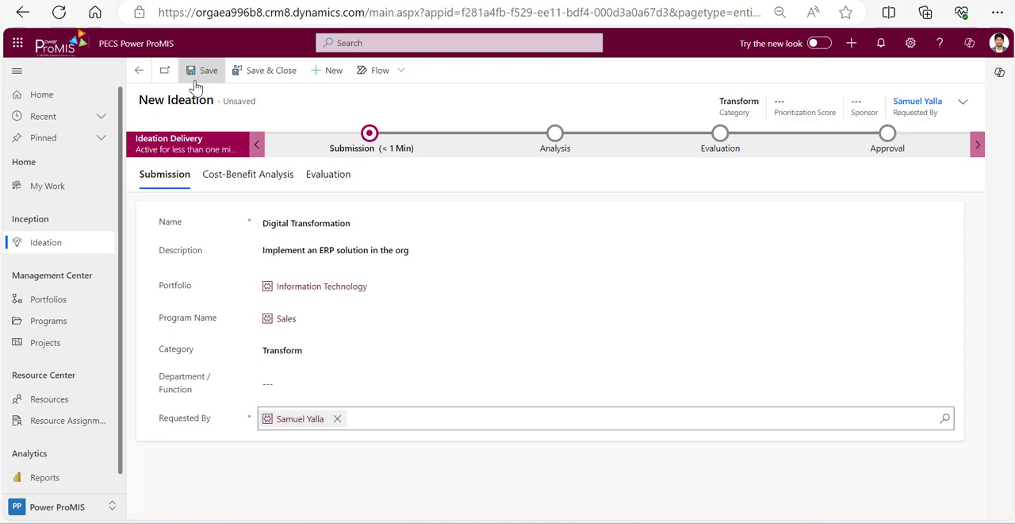
Save the Digital Transformation idea and show its Cost-Benefit Analysis section
click(208, 70)
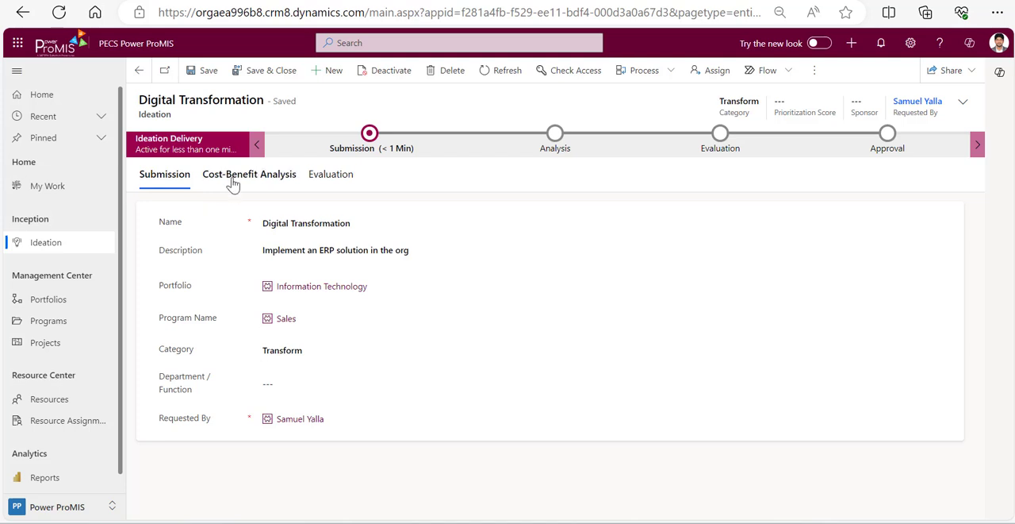
click(248, 174)
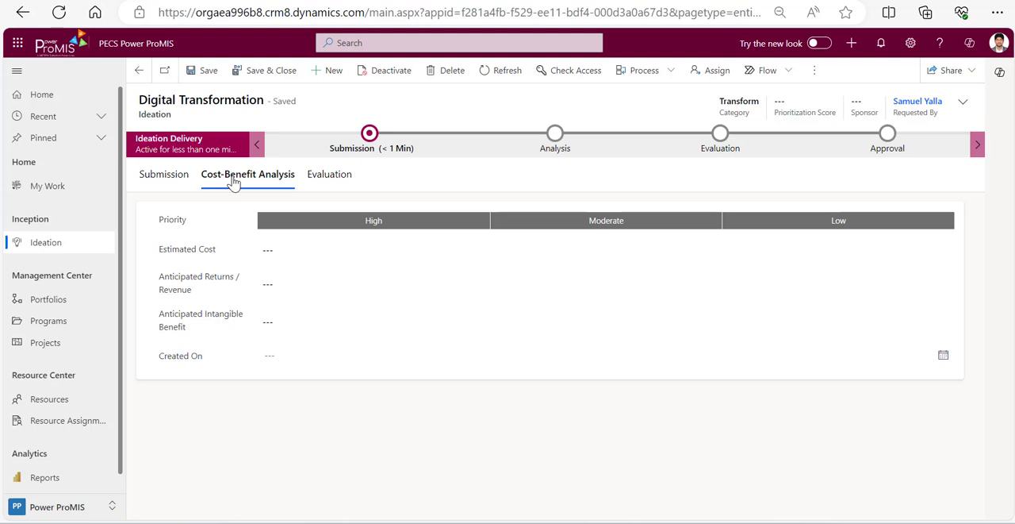
Set Moderate priority, ₹500,000 estimated cost and ₹100,000 anticipated returns
click(606, 220)
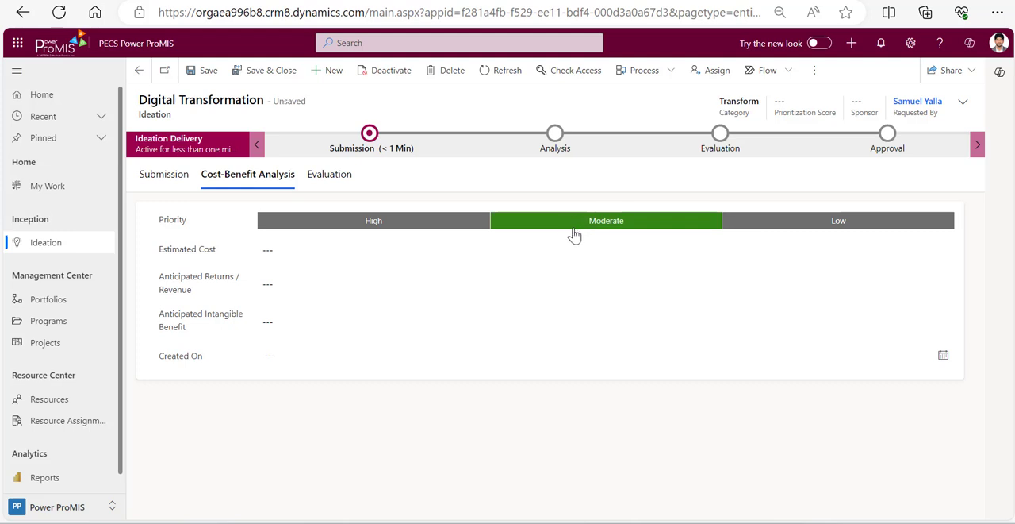
click(357, 248)
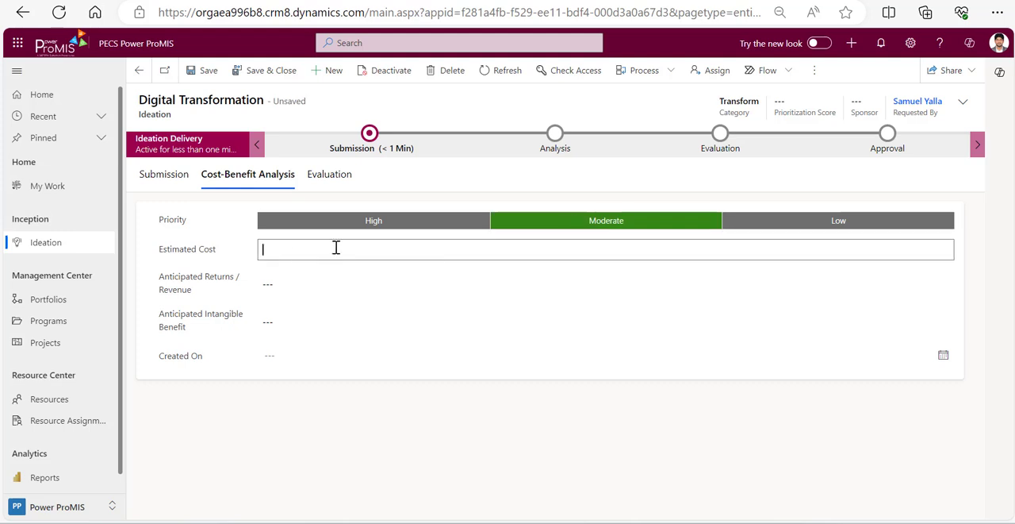
text(5)
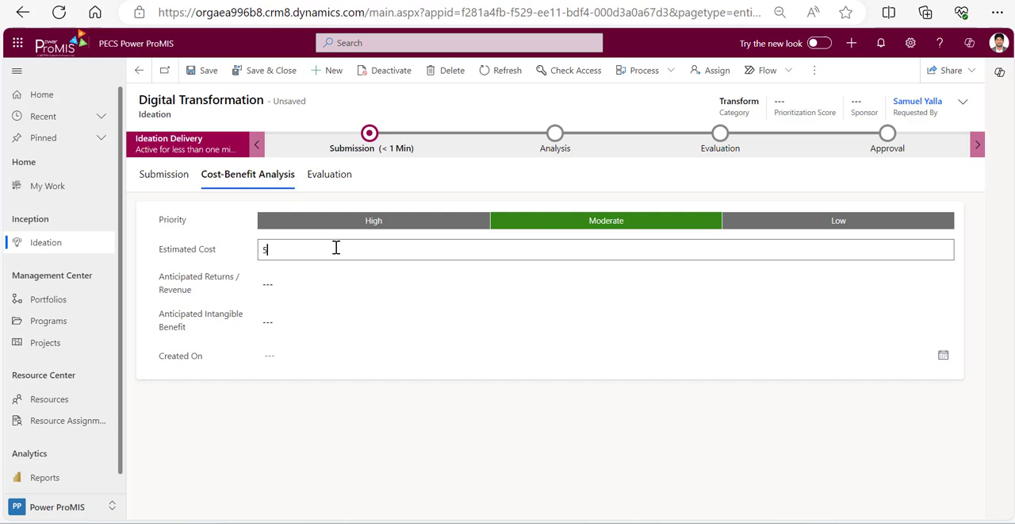
text(000000.00)
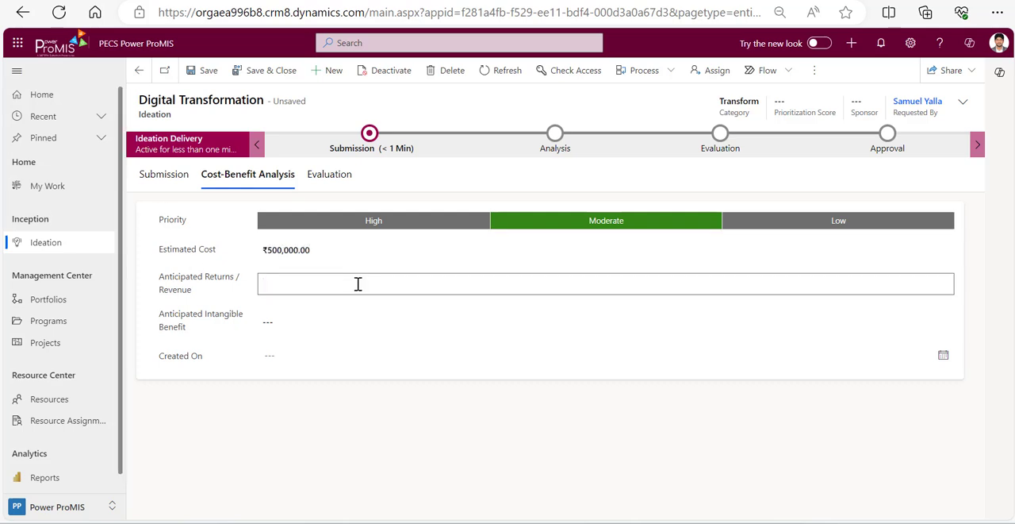
click(357, 283)
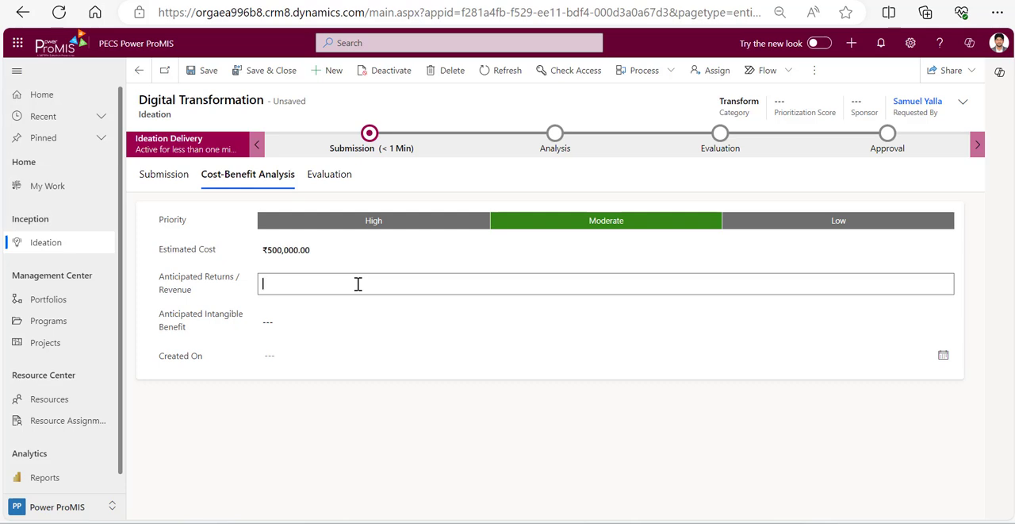
text(10000)
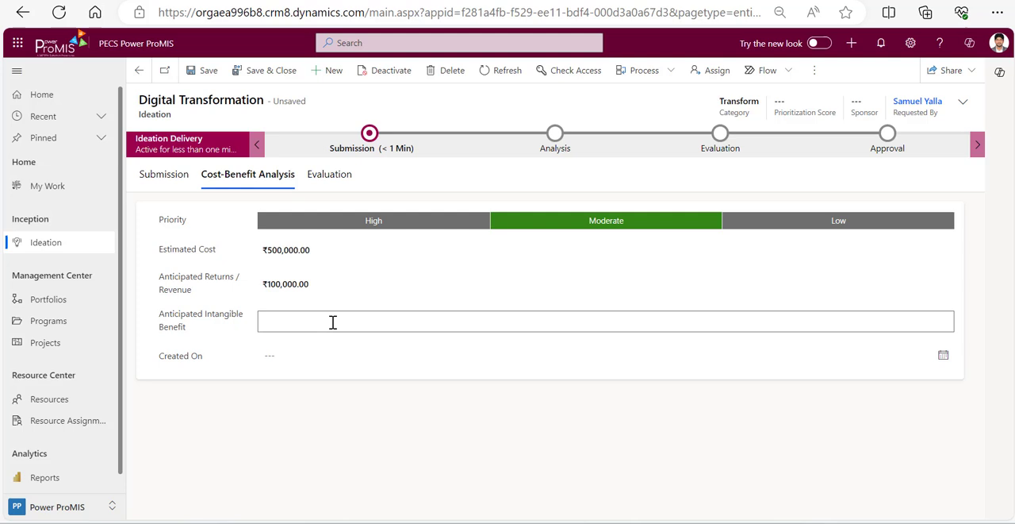
Enter 'Increase Market' as the benefit, creation date 4/22/2024, and save
text(Increase Market)
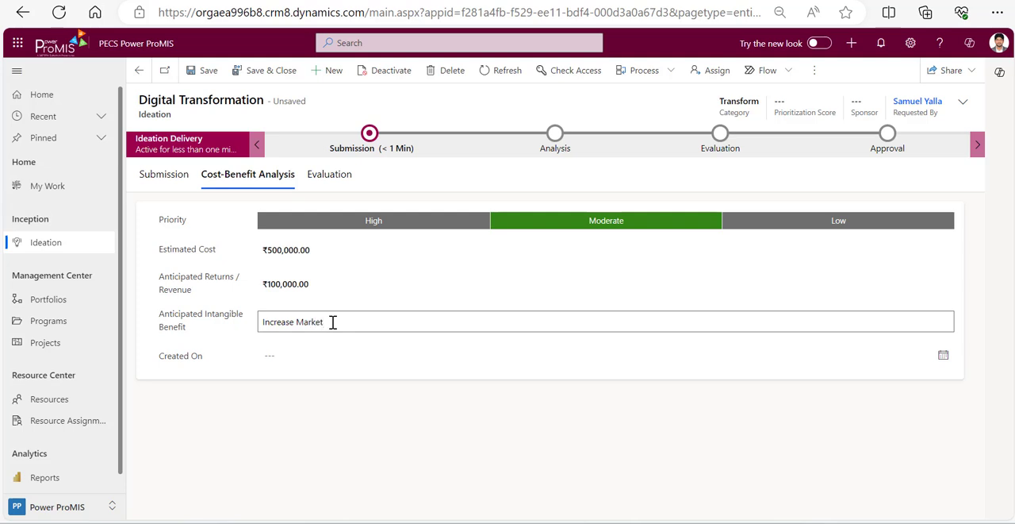
click(944, 355)
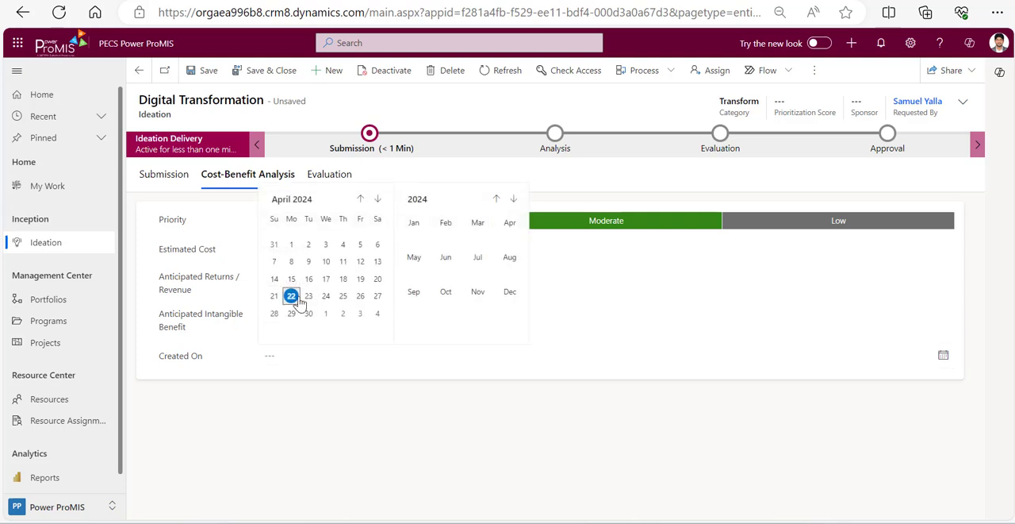
click(291, 295)
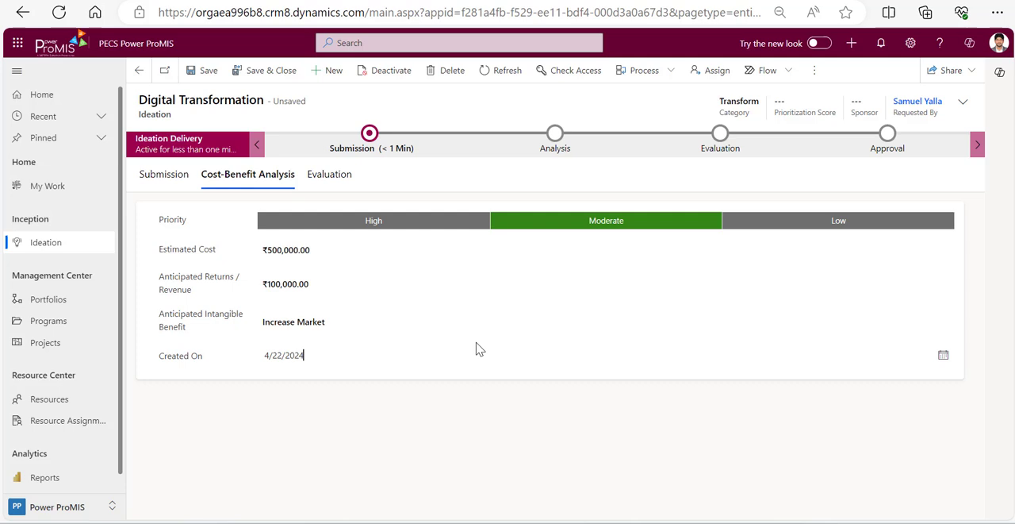
mouse_move(284, 117)
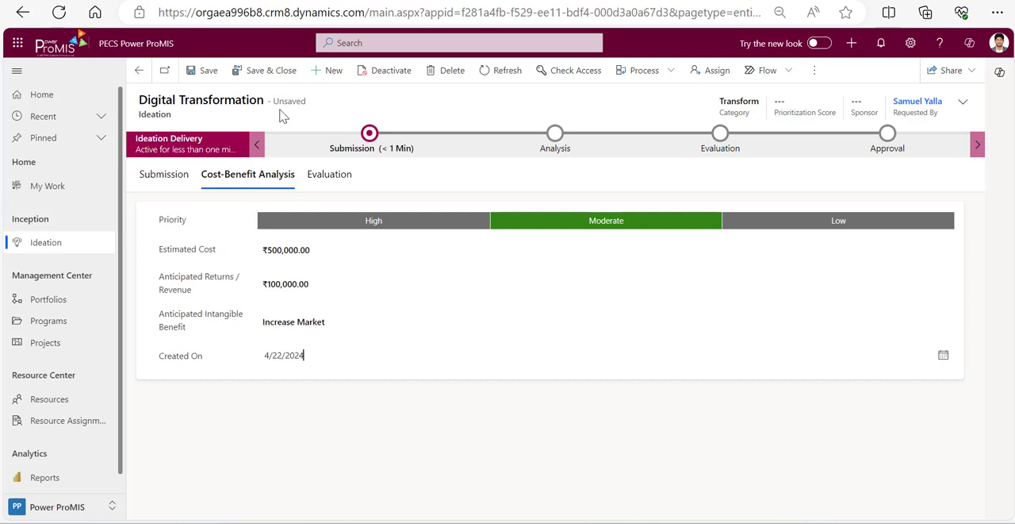
click(208, 70)
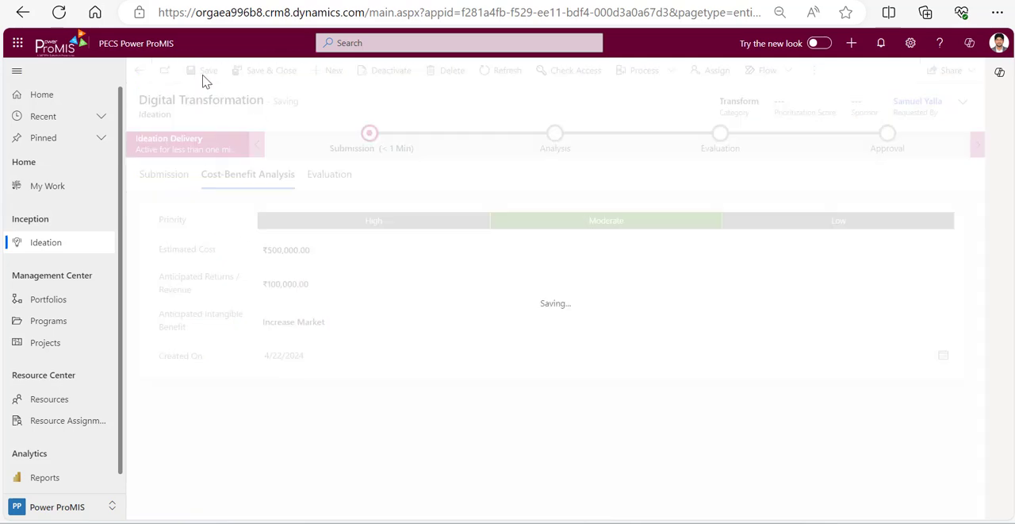
click(208, 70)
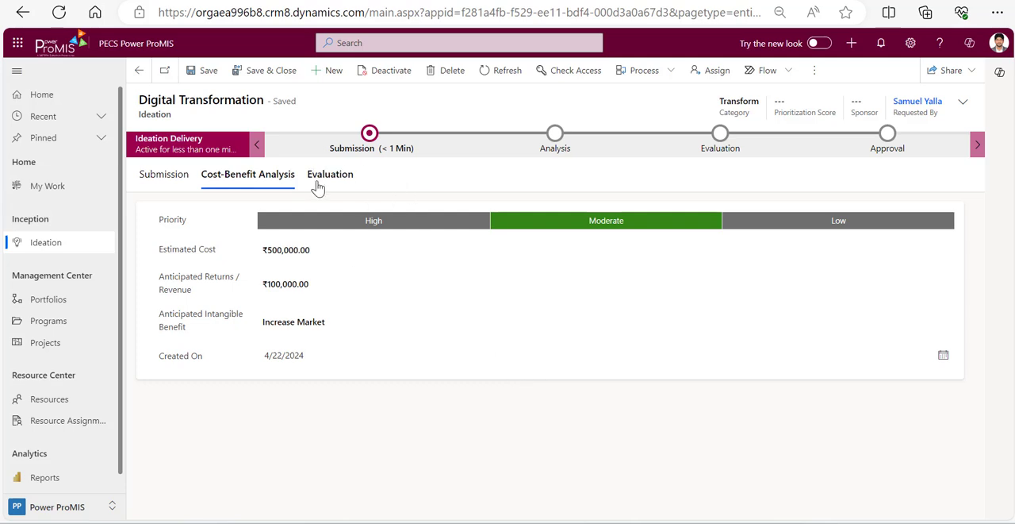
Rate the idea Very Strong, Strong, Strong, Moderate risk, Strong investment, and save
click(328, 174)
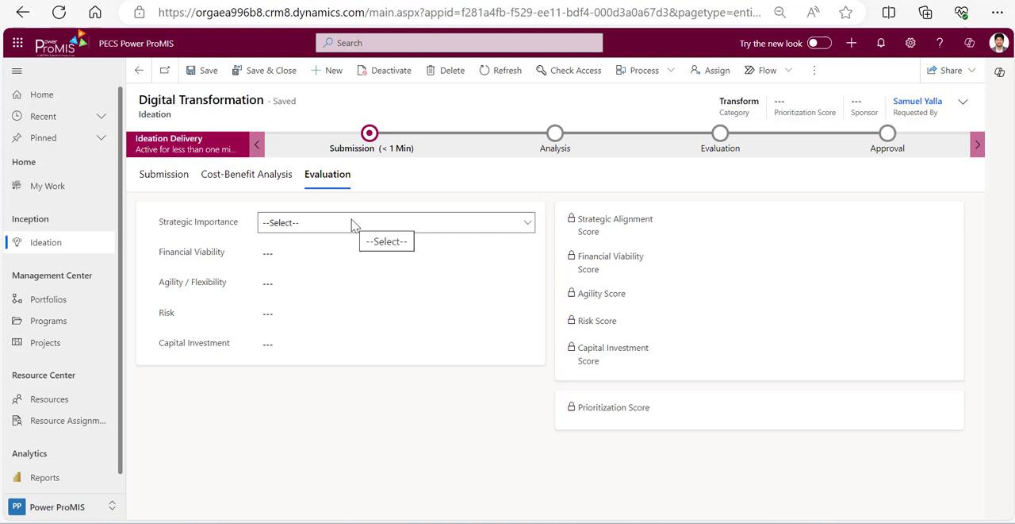
click(395, 222)
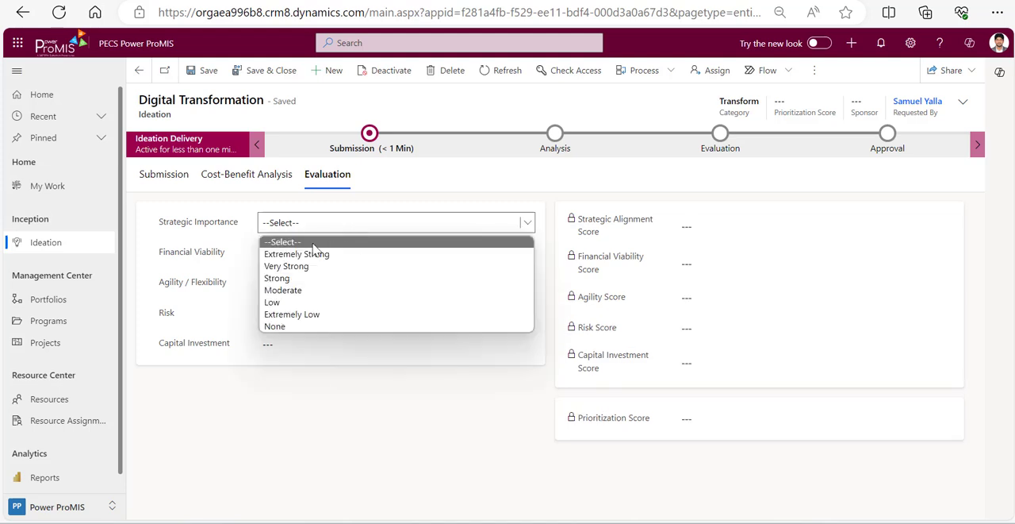
mouse_move(315, 266)
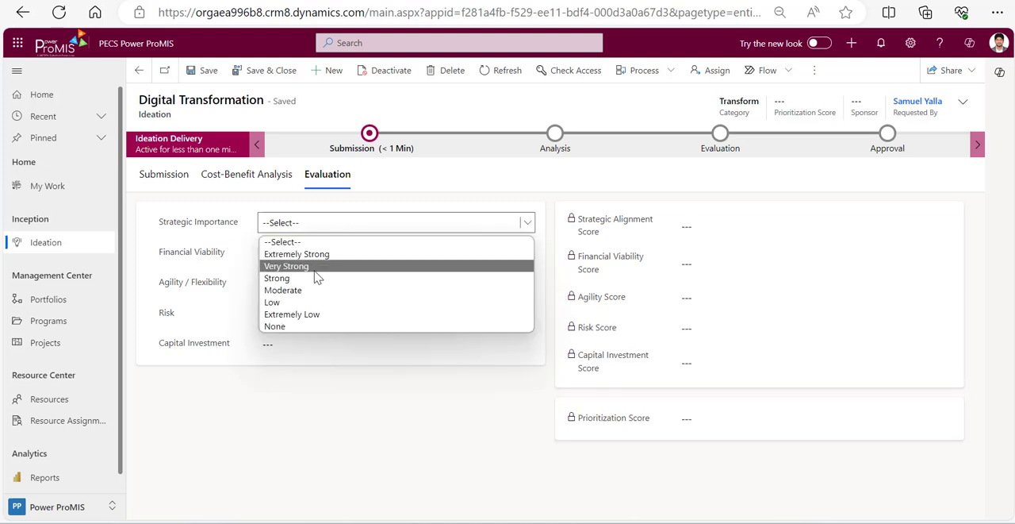
click(287, 265)
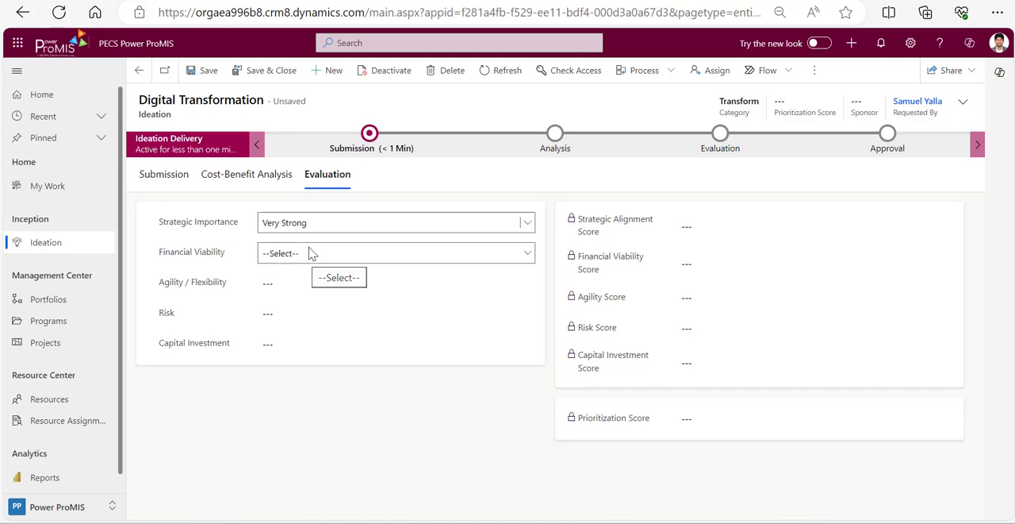
click(396, 253)
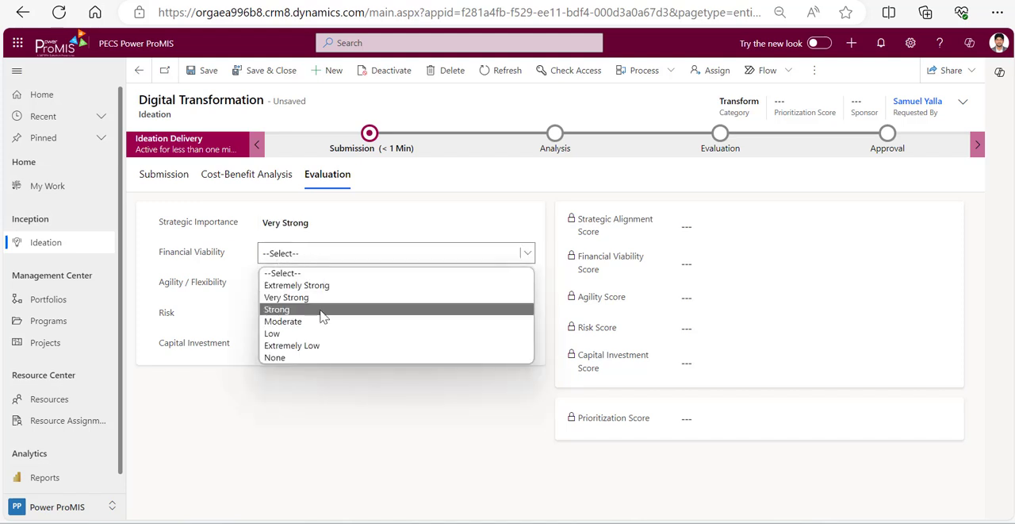
click(277, 309)
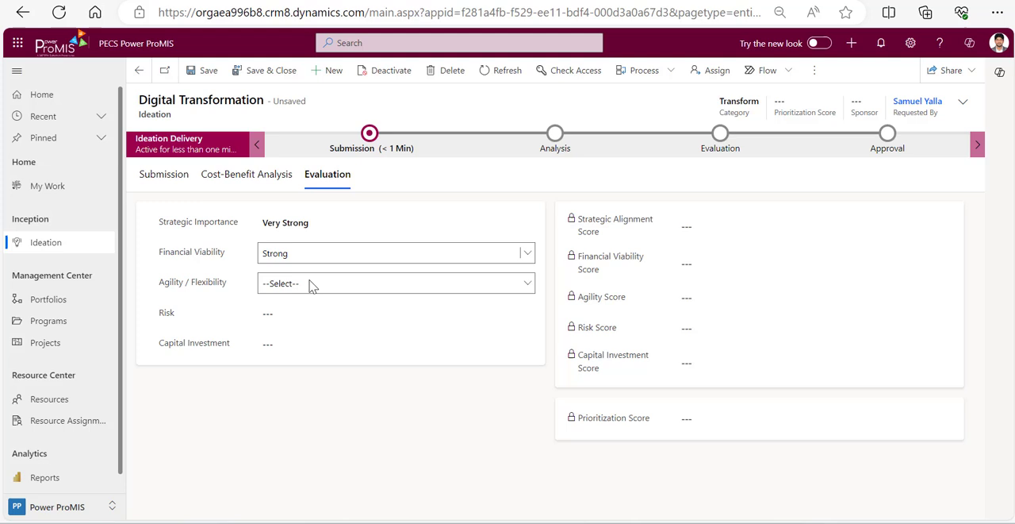
click(397, 283)
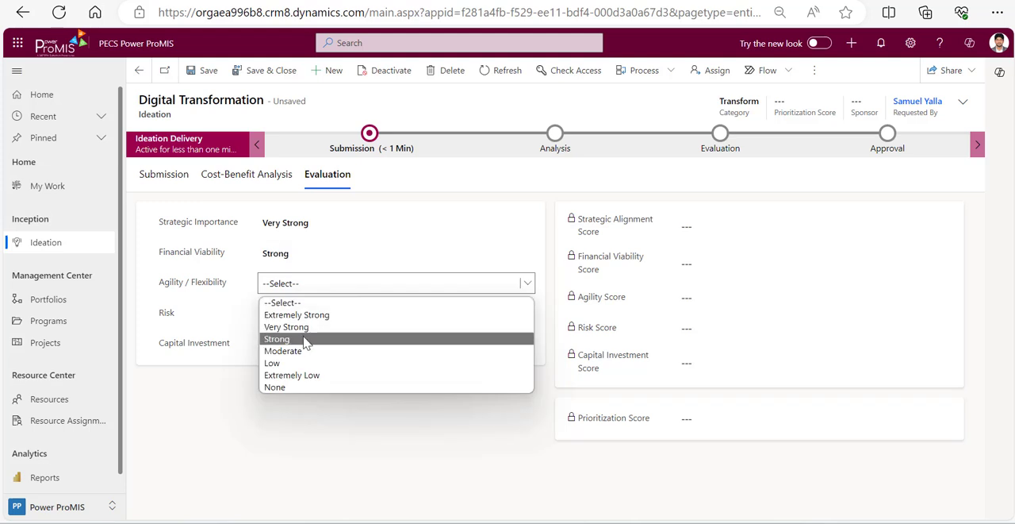
click(277, 338)
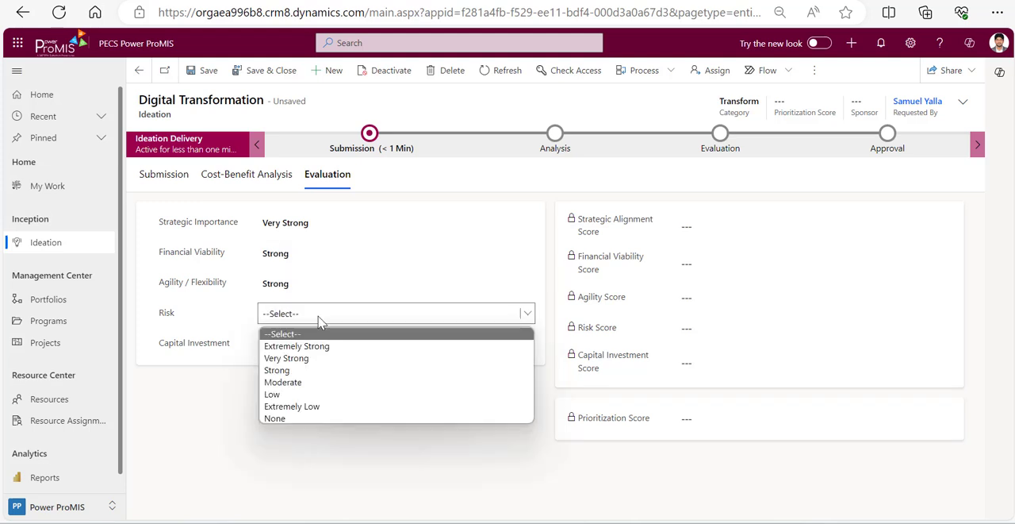
mouse_move(284, 381)
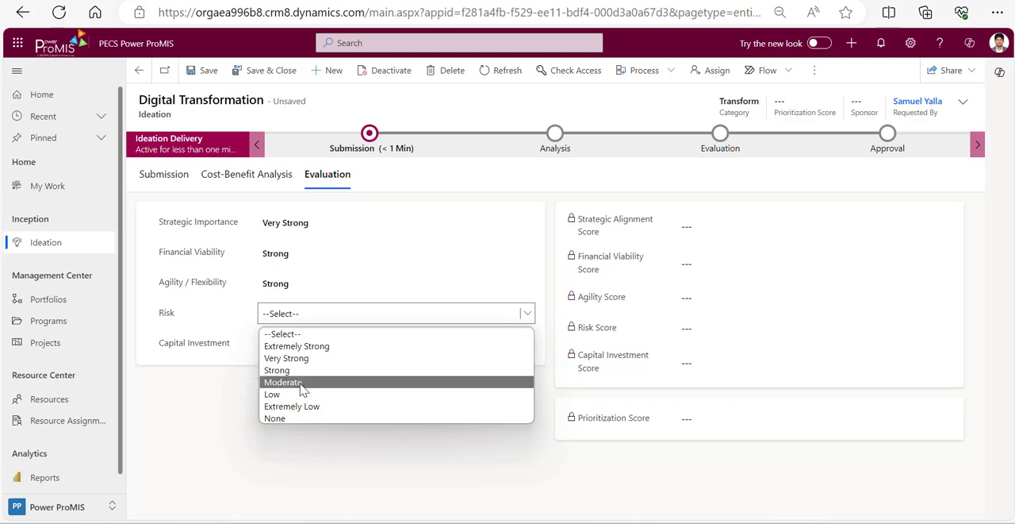
click(283, 381)
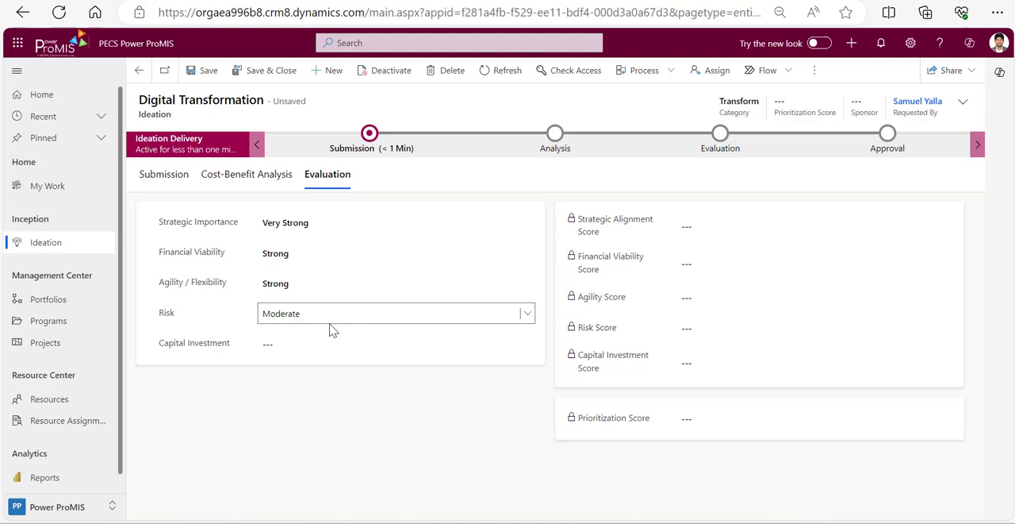
click(396, 343)
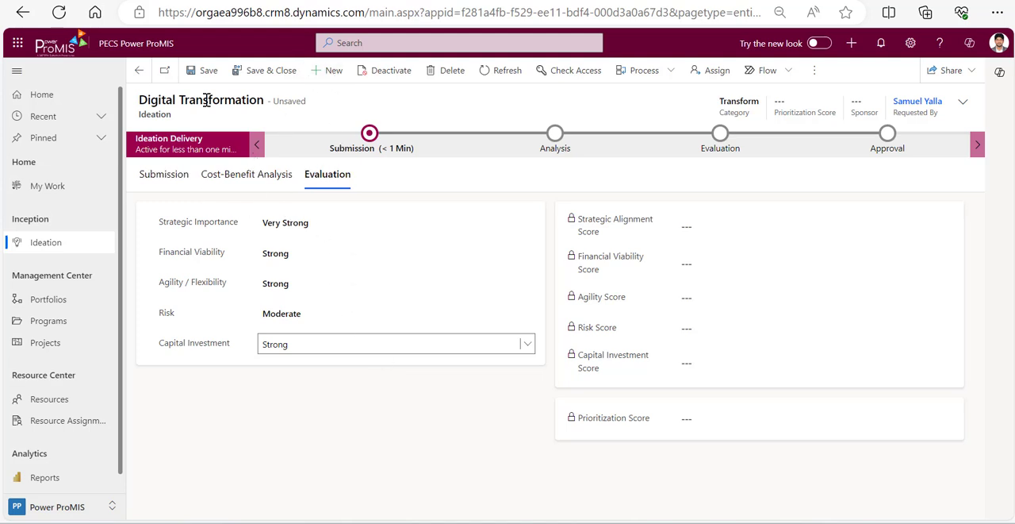
click(208, 70)
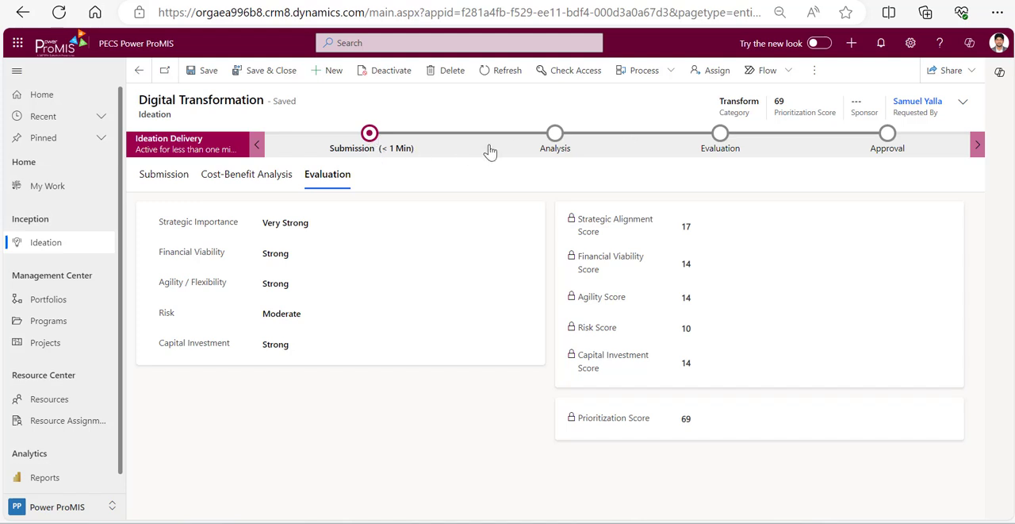
mouse_move(365, 158)
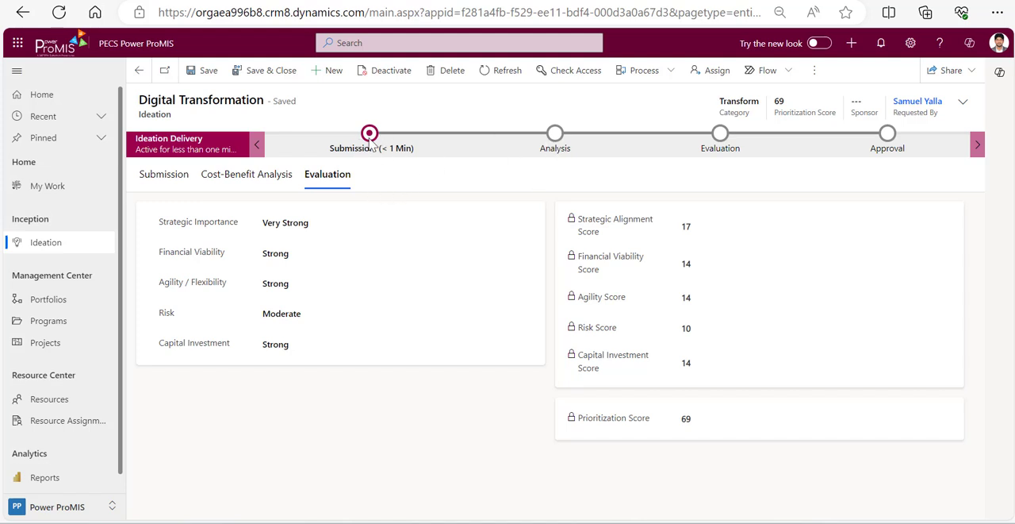
Move the idea past Submission and Analysis into the Evaluation stage
click(370, 140)
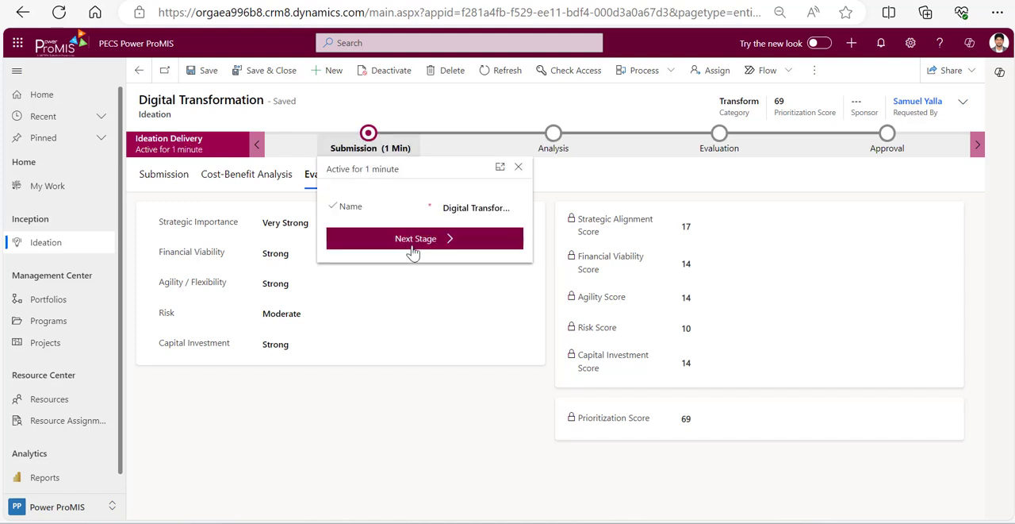
click(416, 238)
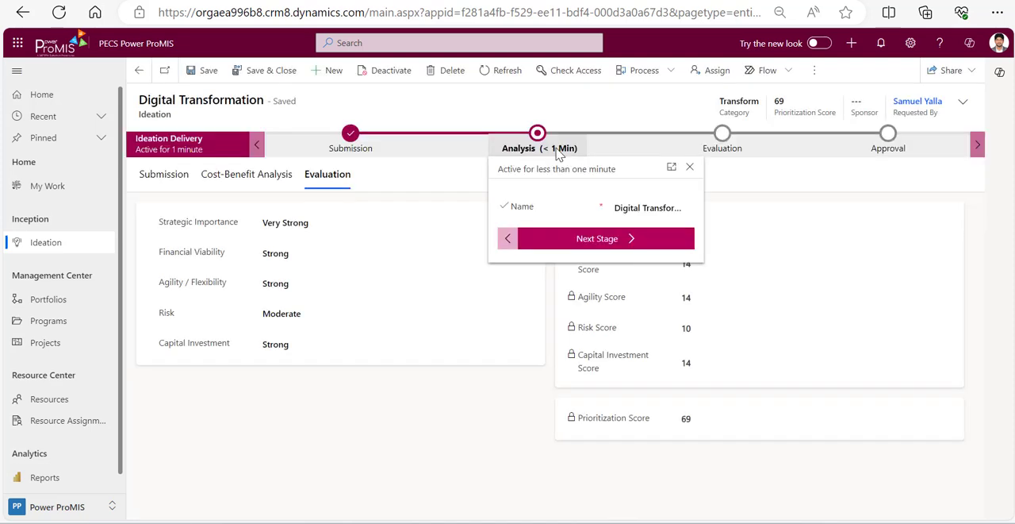
mouse_move(258, 212)
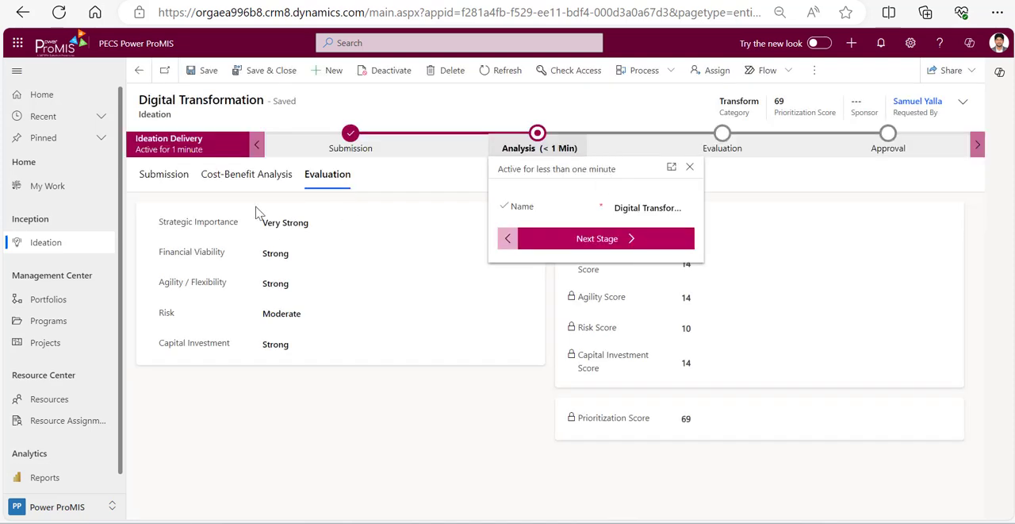
mouse_move(329, 245)
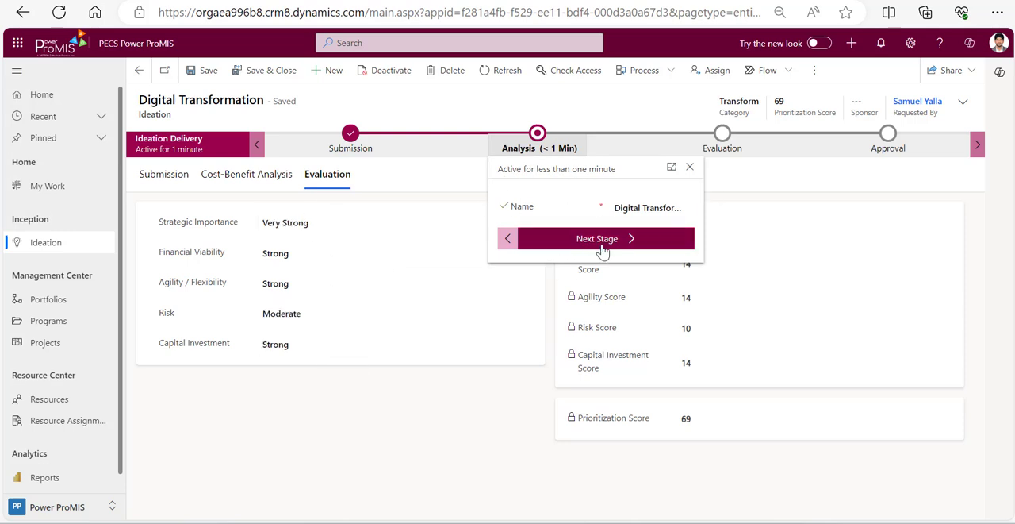
click(597, 238)
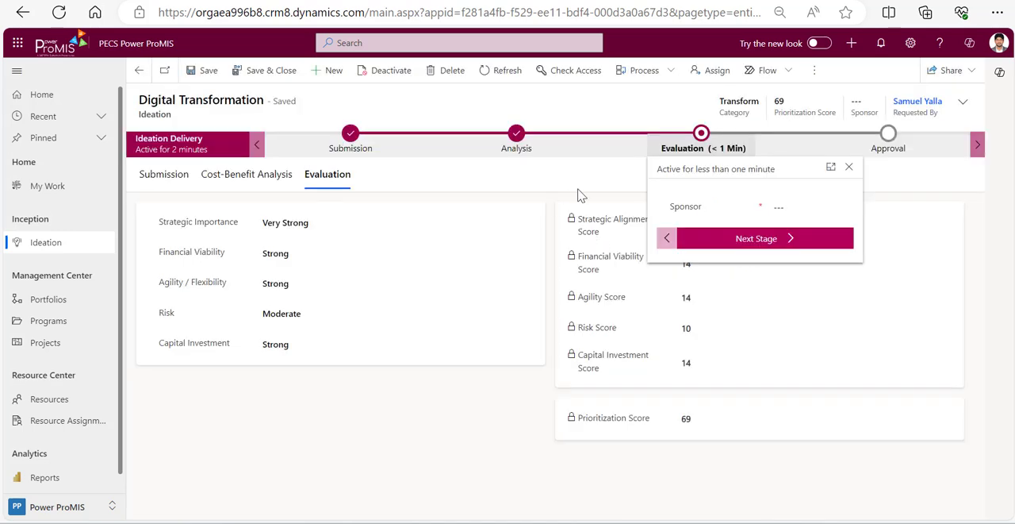
mouse_move(691, 164)
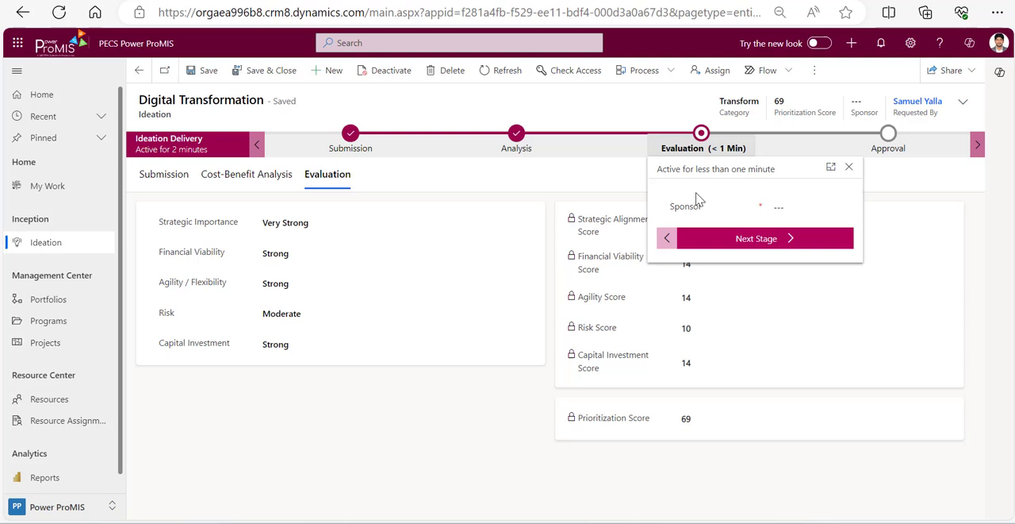
click(802, 207)
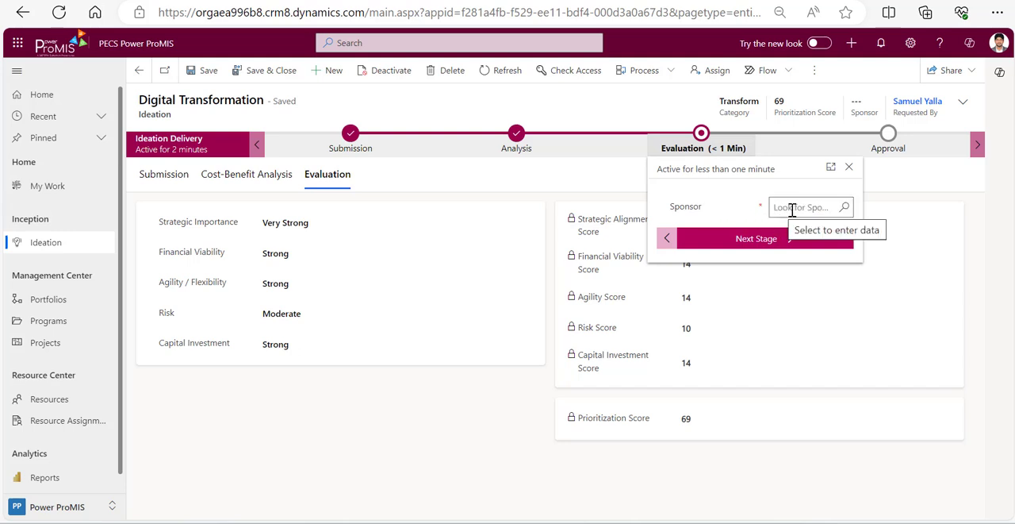
click(806, 207)
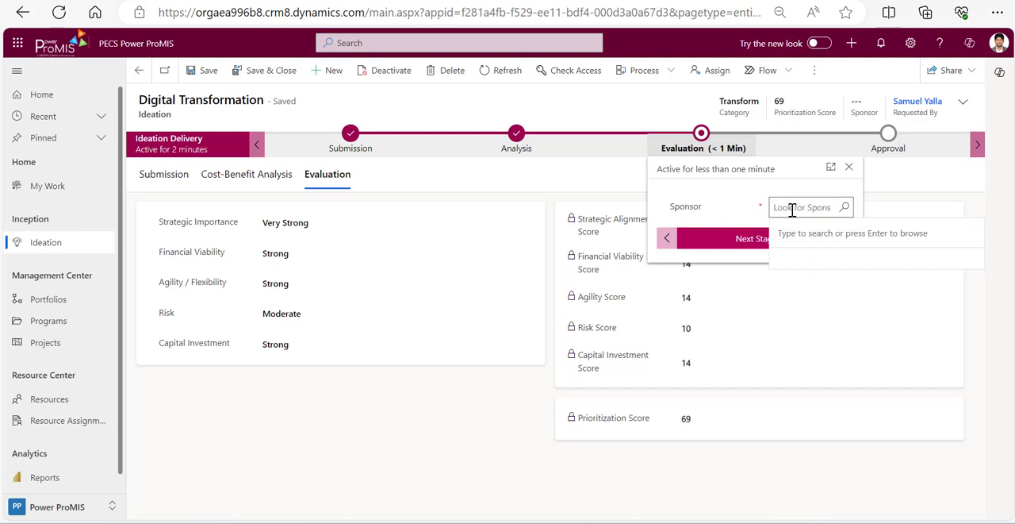
text(pras)
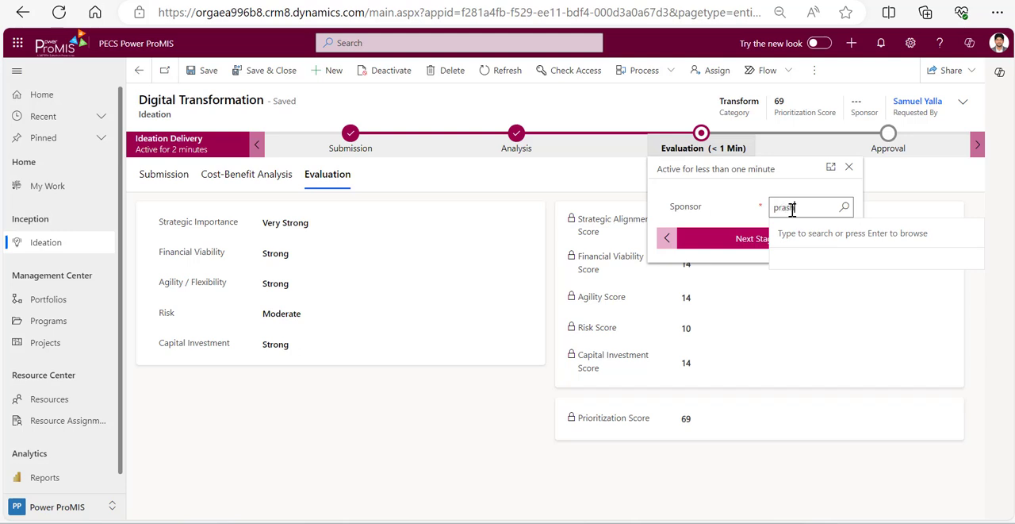
click(794, 232)
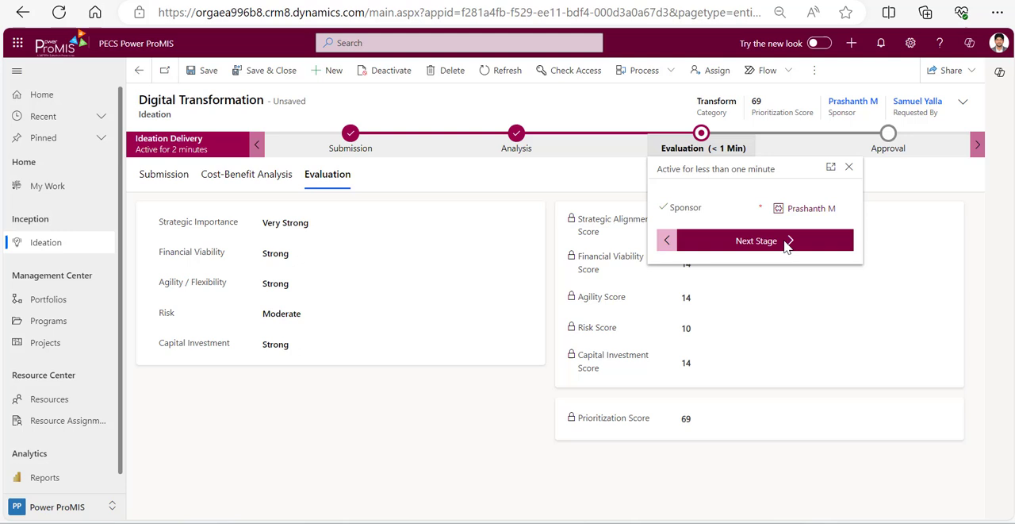
click(756, 241)
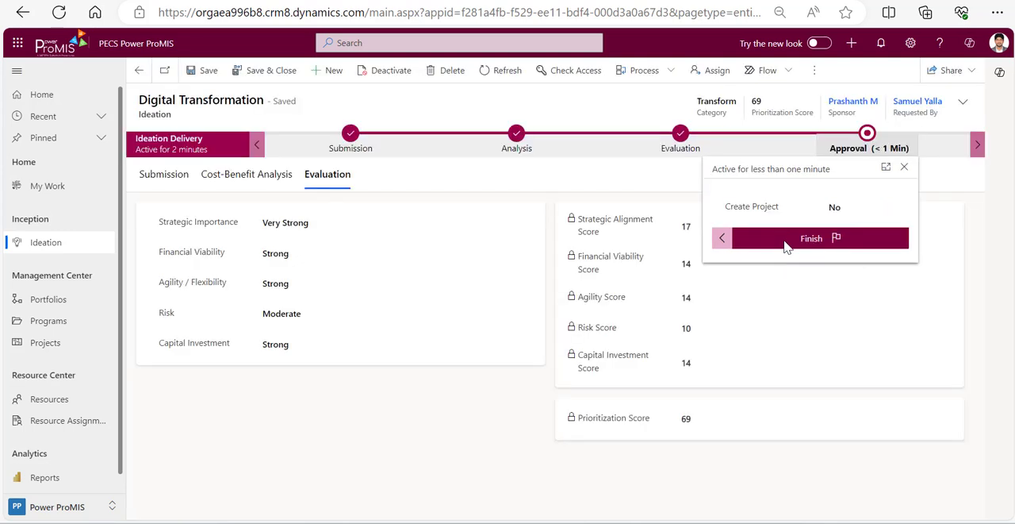
mouse_move(861, 165)
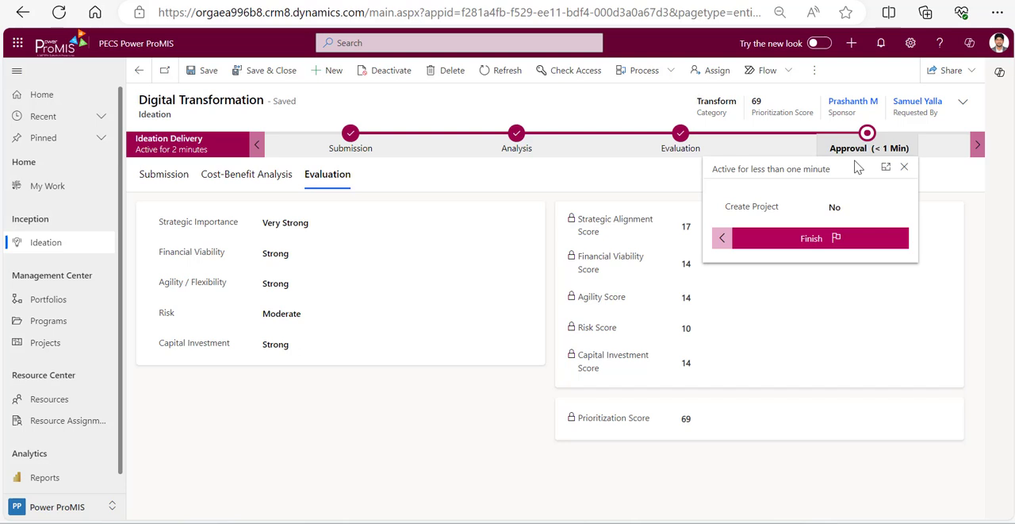
mouse_move(870, 188)
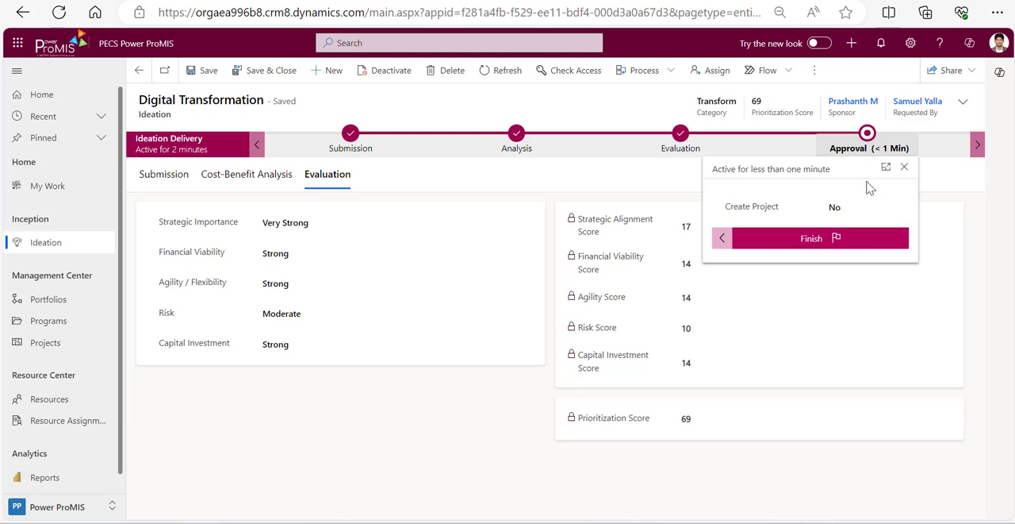
Set Create Project to Yes and finish the Approval stage
click(865, 206)
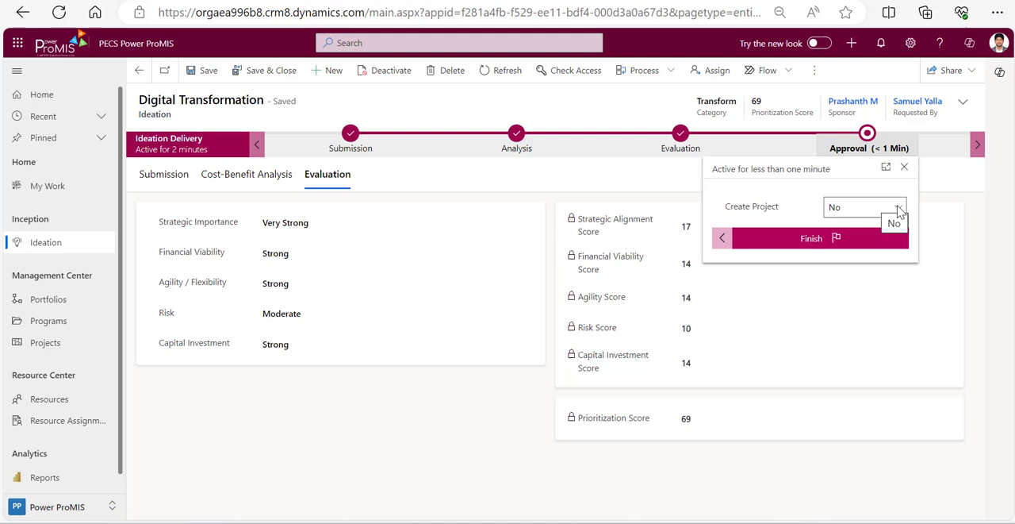
click(864, 206)
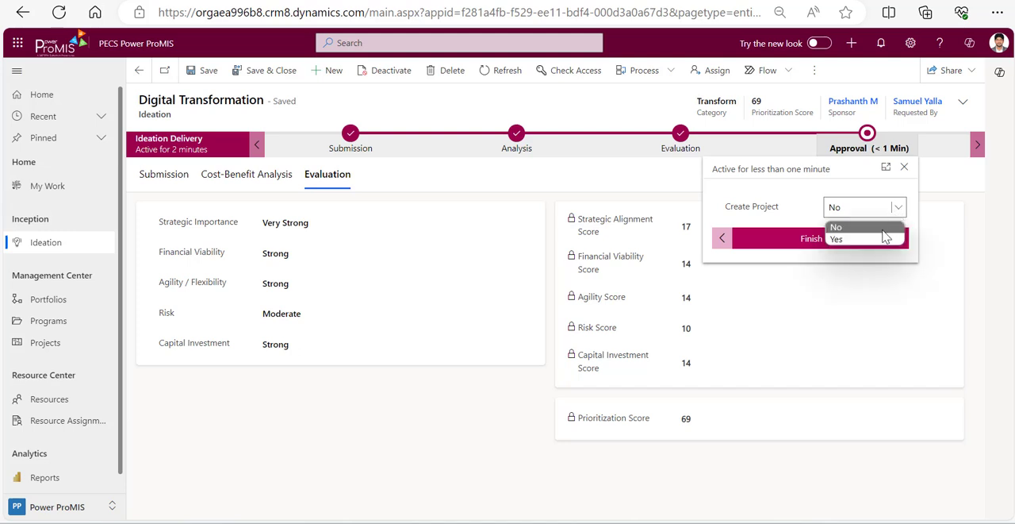
click(837, 239)
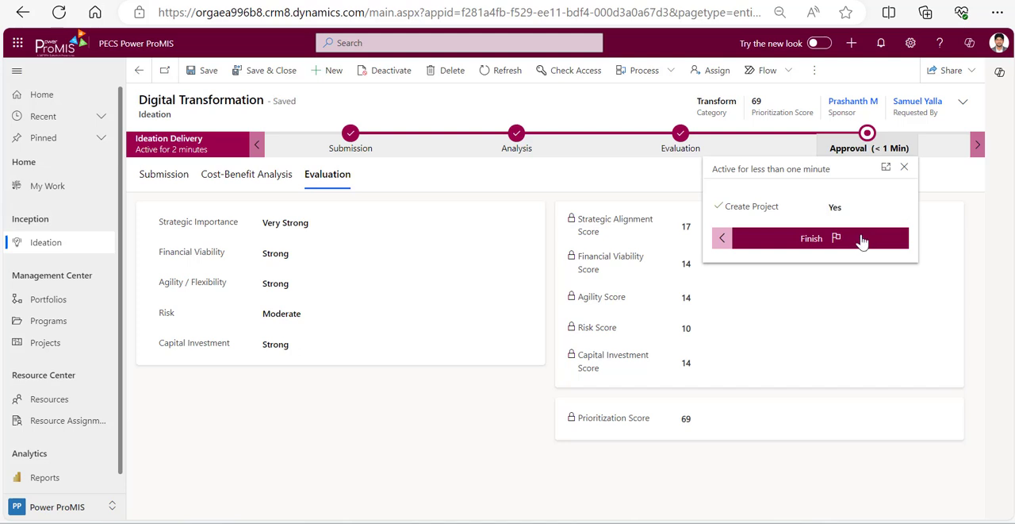
click(811, 238)
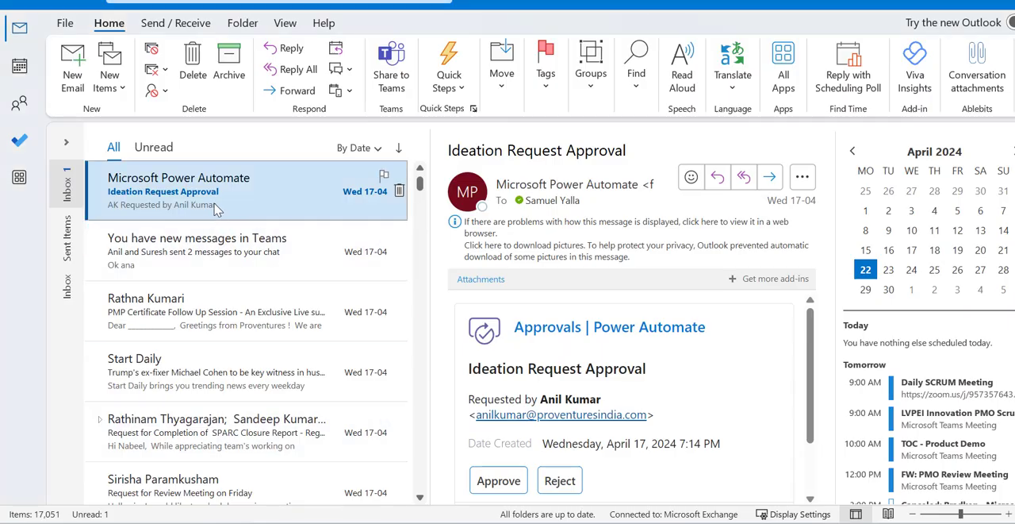
mouse_move(555, 360)
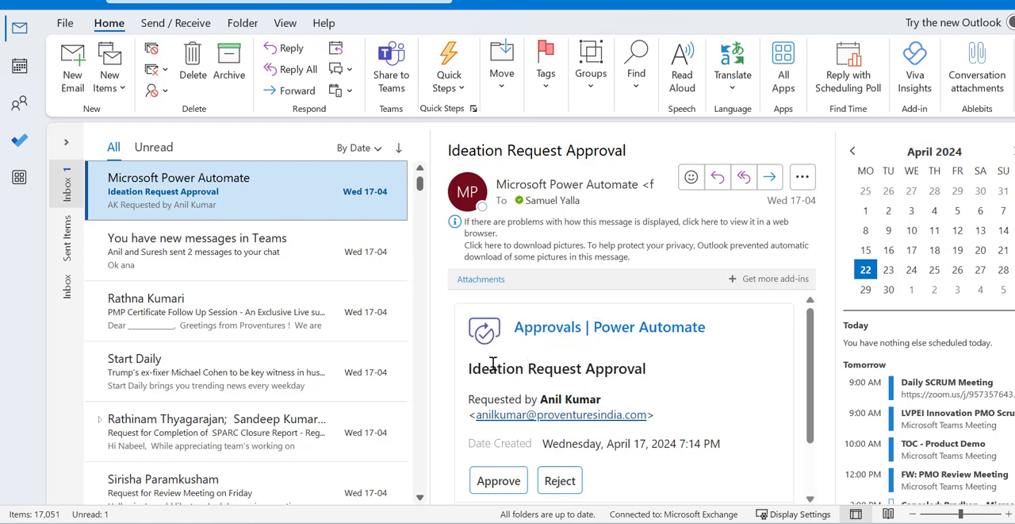
Approve the ideation request email with a comment beginning 'Go a' and submit
scroll(down, 3)
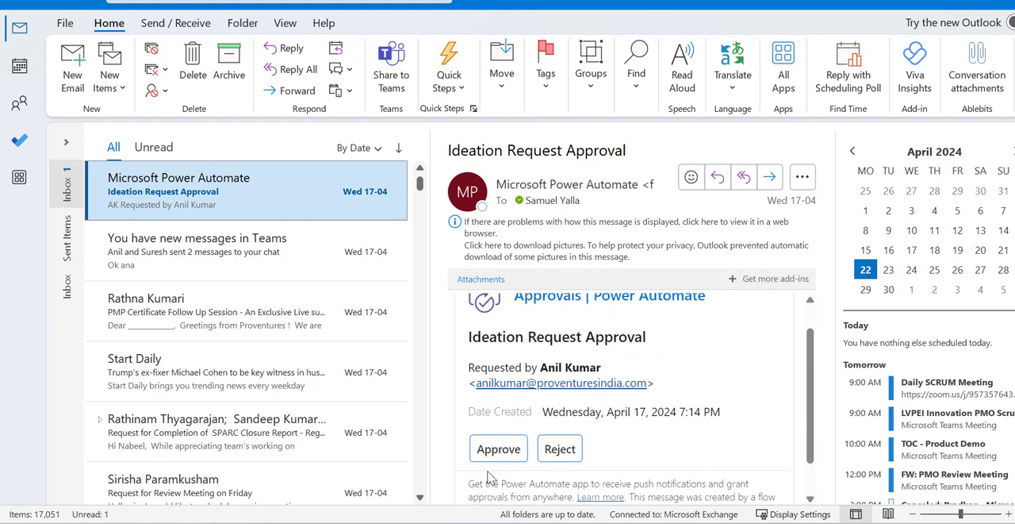
click(498, 448)
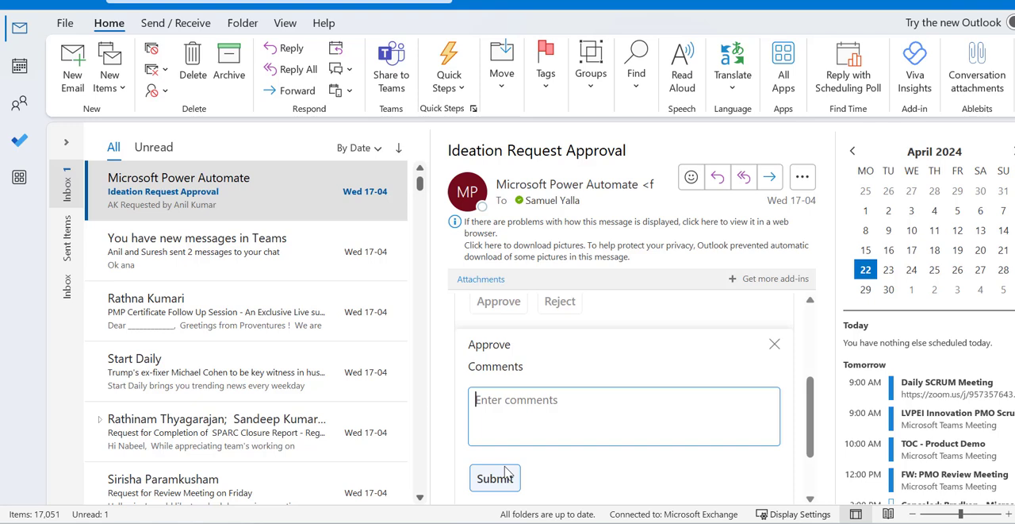
text(Go a)
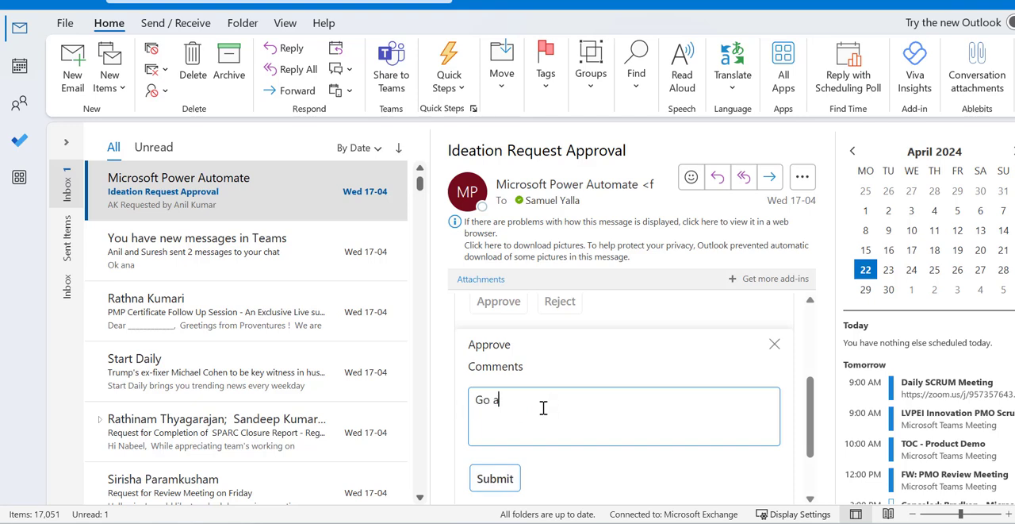
click(494, 478)
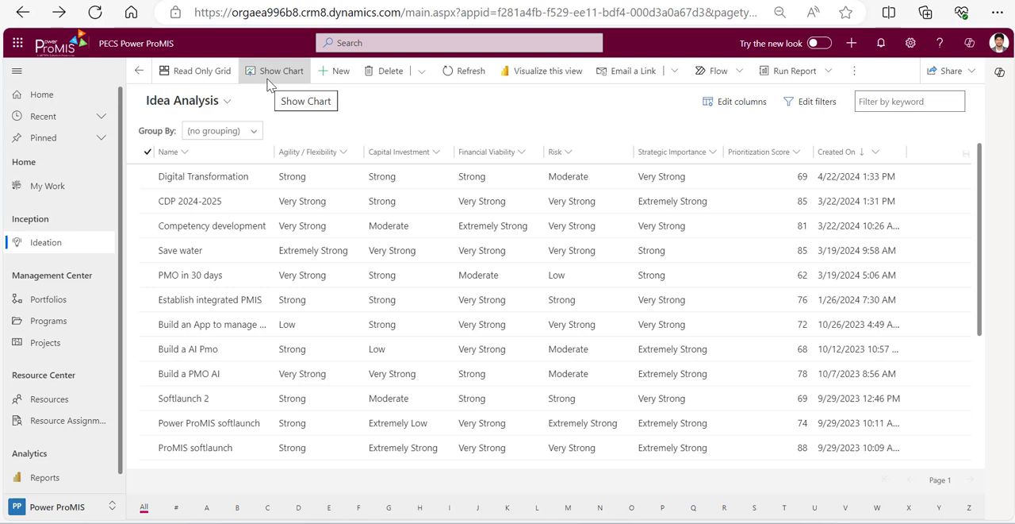
mouse_move(197, 152)
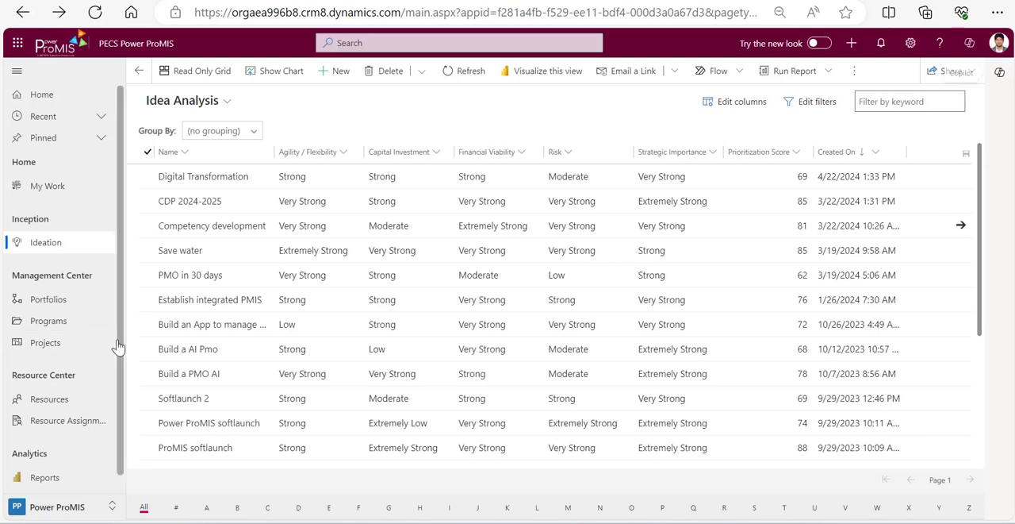
mouse_move(45, 342)
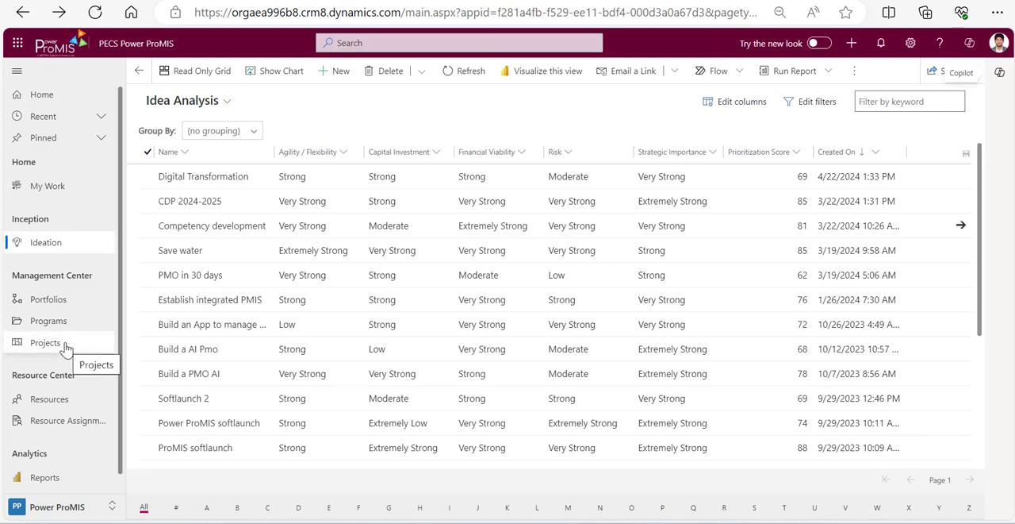
Go to Projects and select the Digital Transformation project row
click(45, 342)
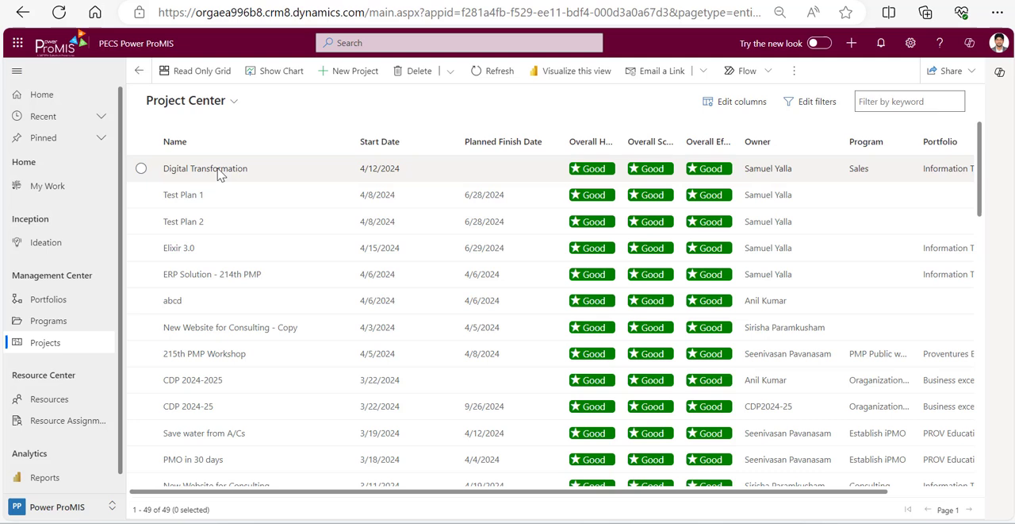
click(142, 169)
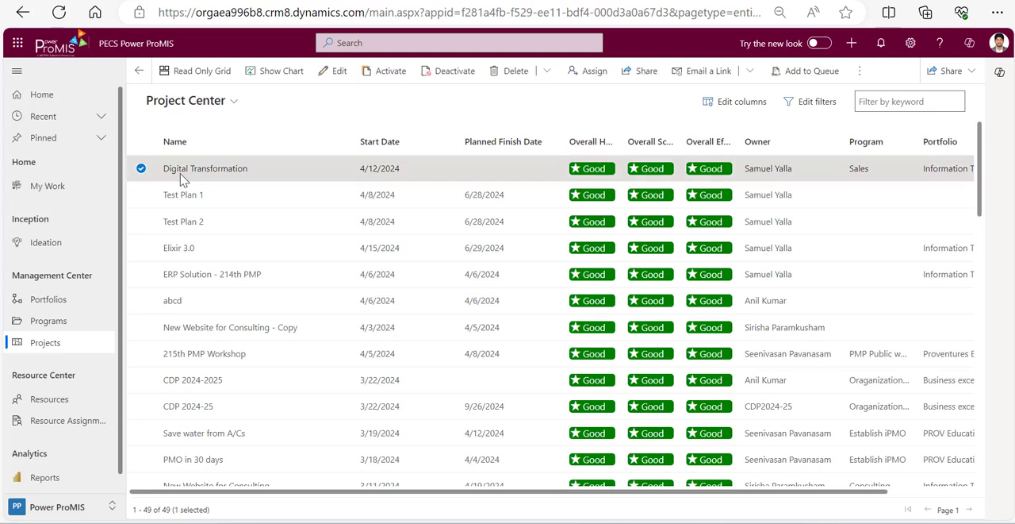
mouse_move(333, 71)
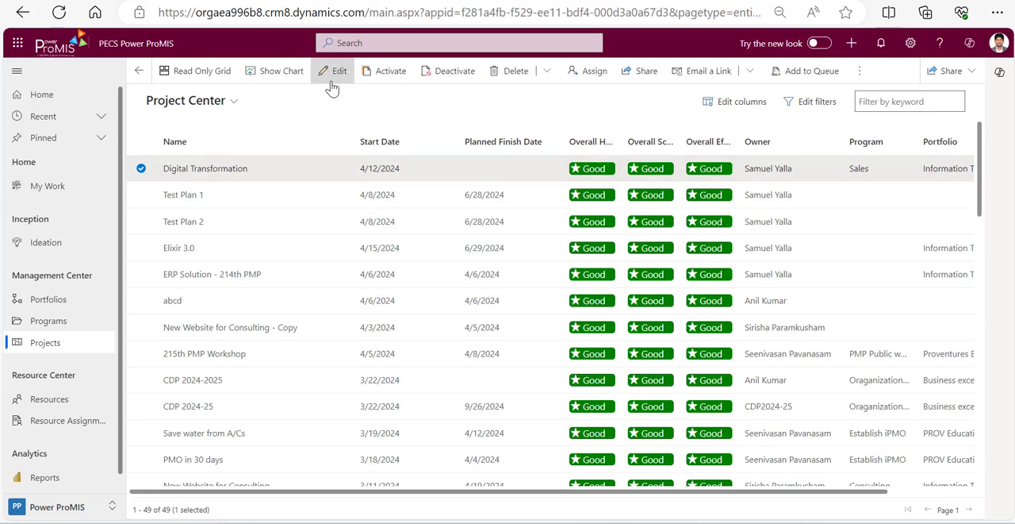
mouse_move(332, 84)
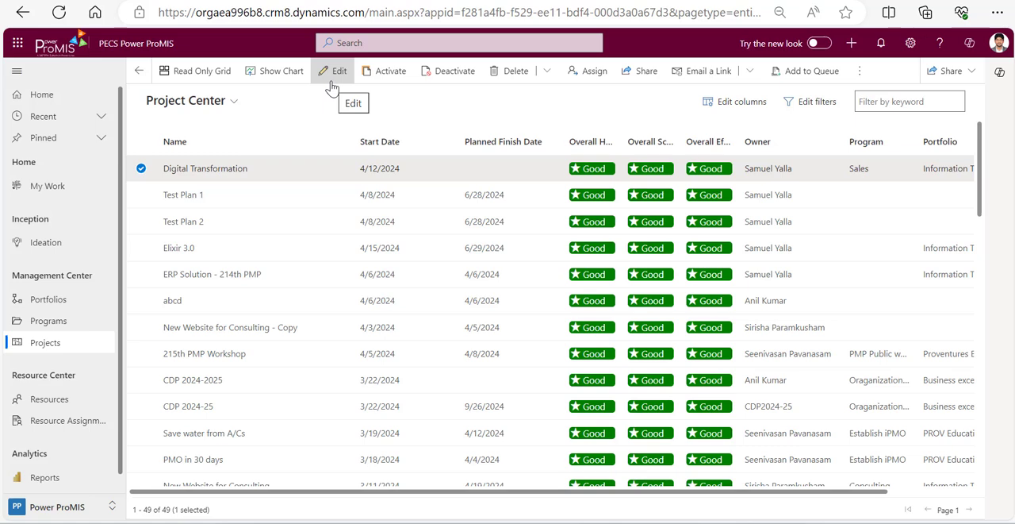